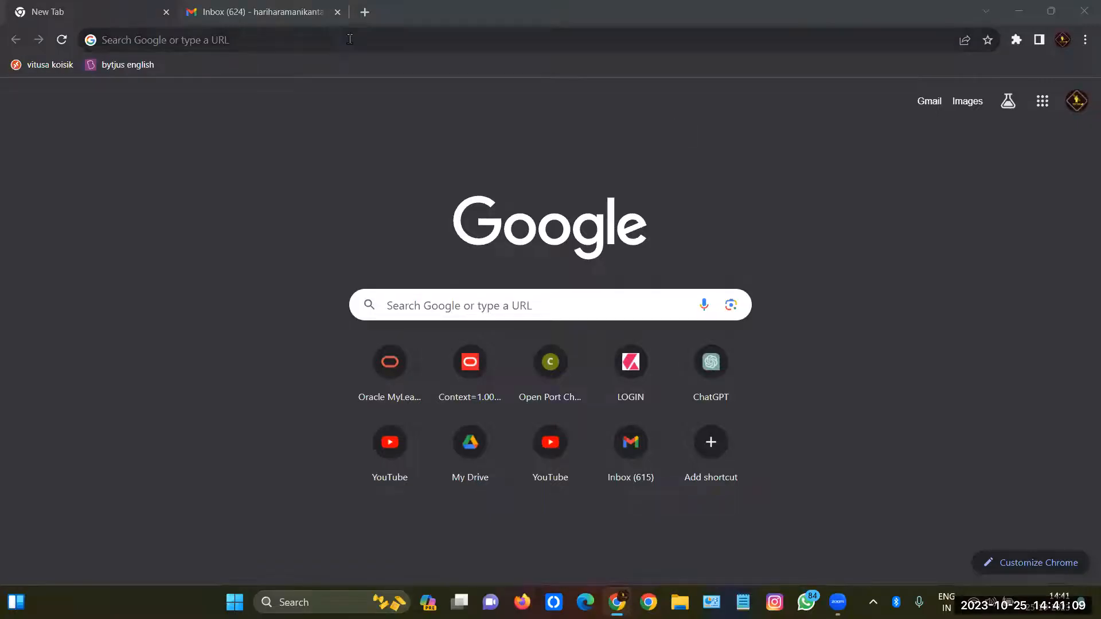
- Search Google from the Chrome address bar for 'gca exam webaccess login'
click(210, 40)
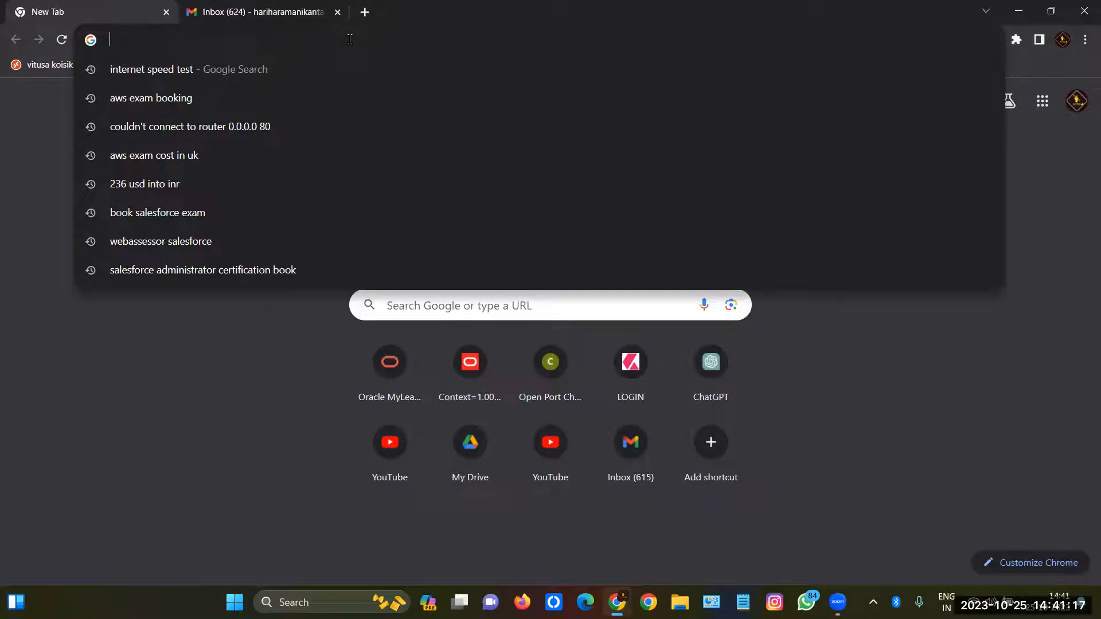
text(Gca)
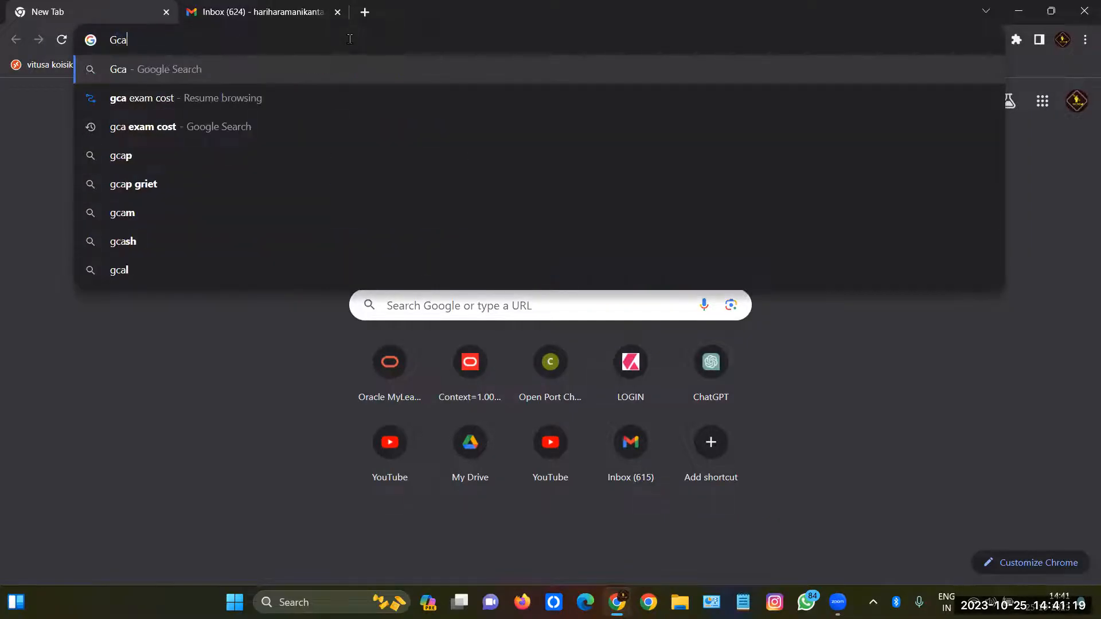
text(exam)
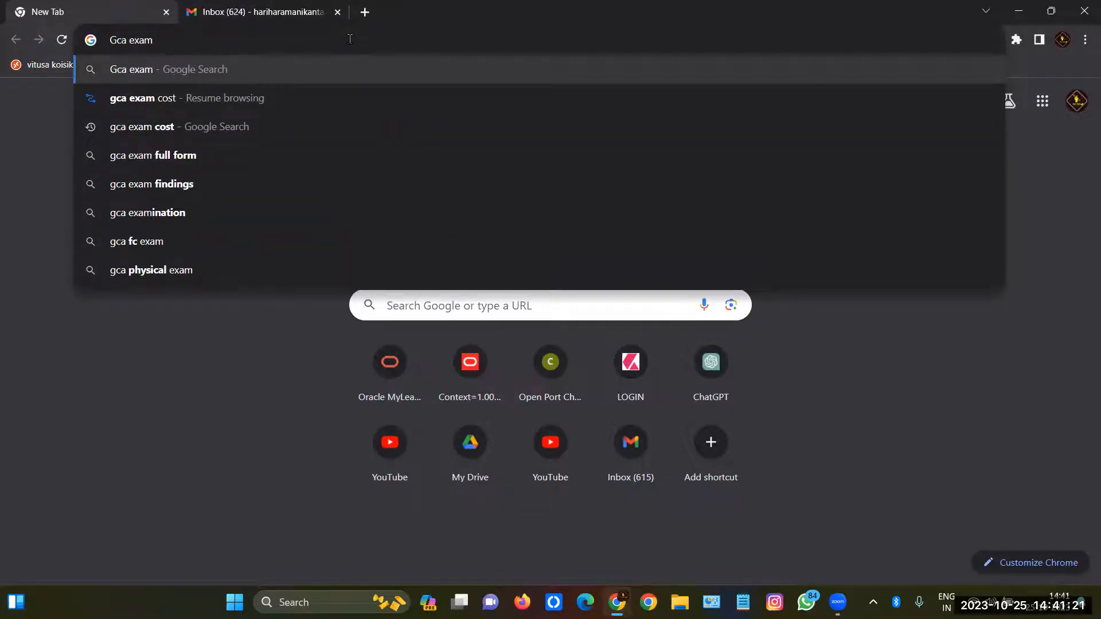
text(a)
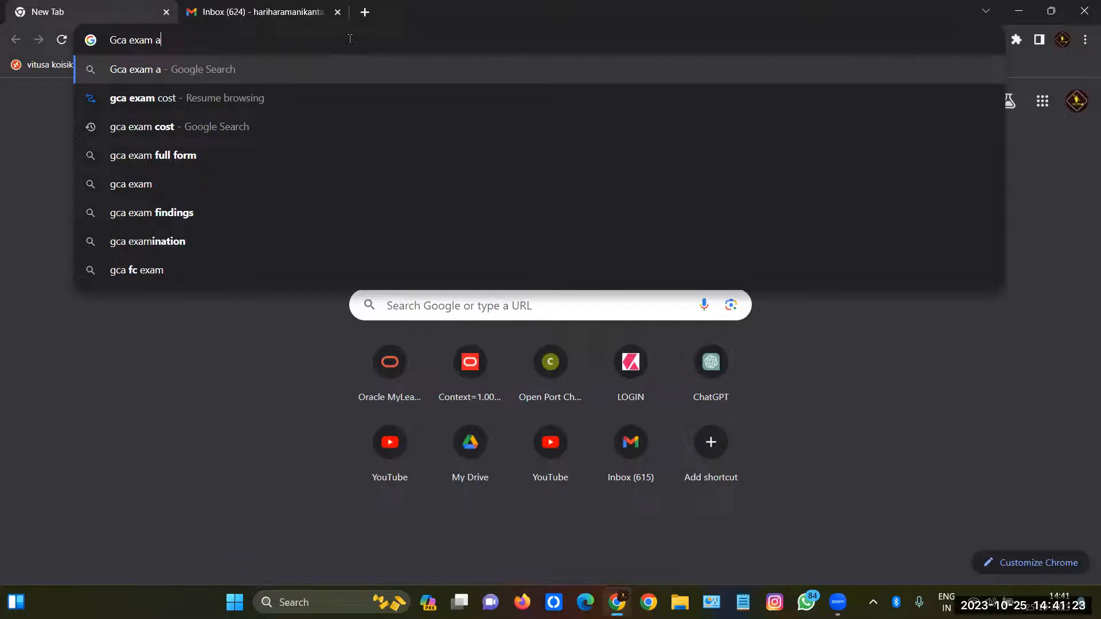
text(webacc)
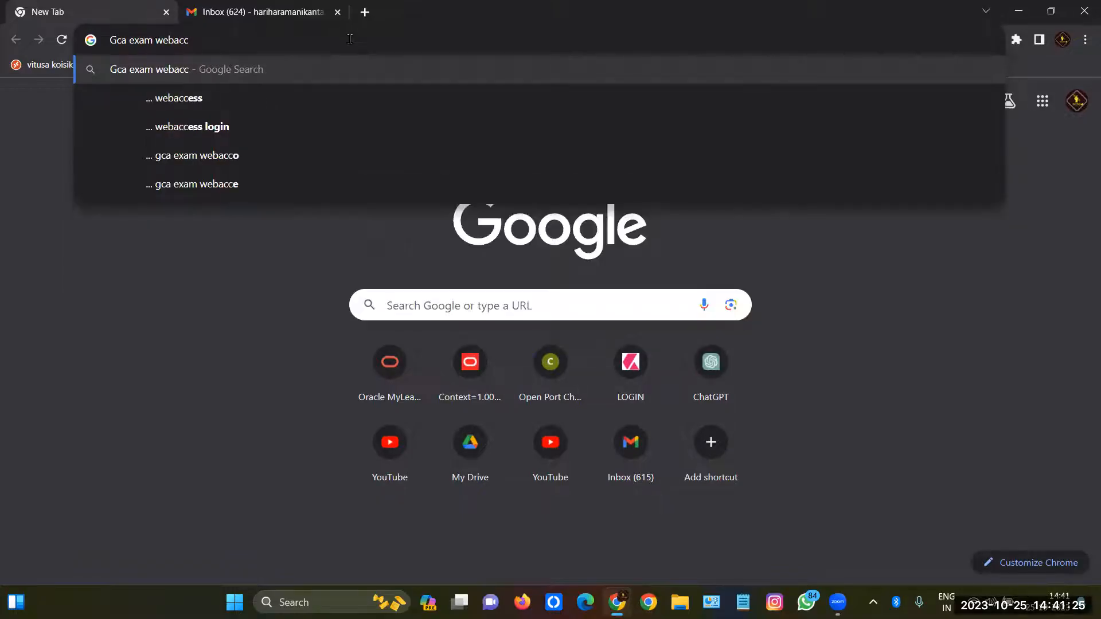
mouse_move(232, 126)
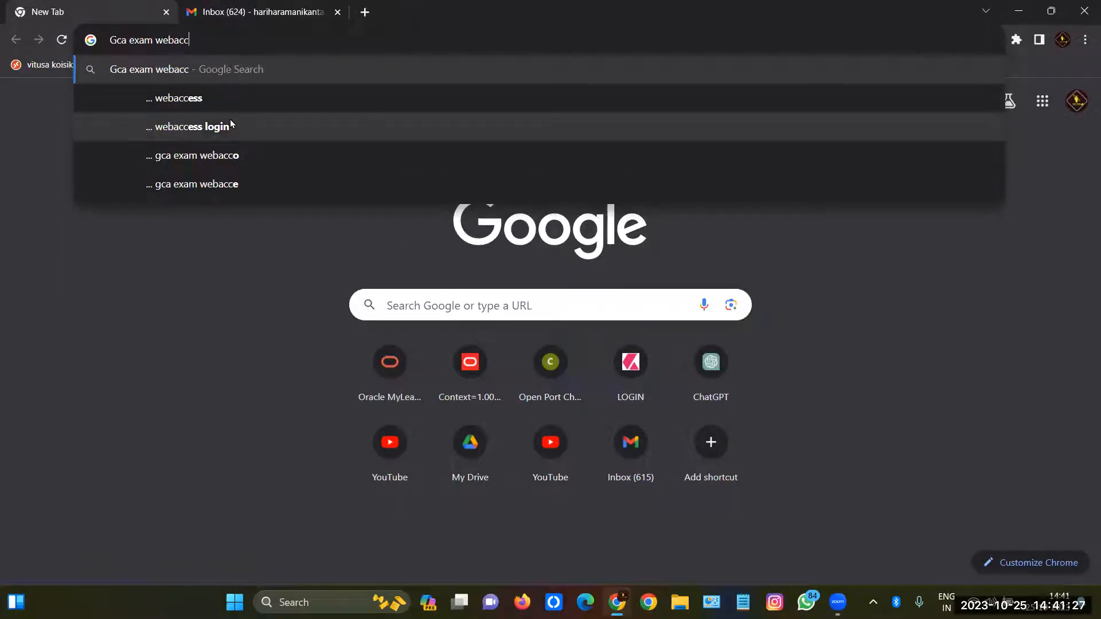
click(191, 126)
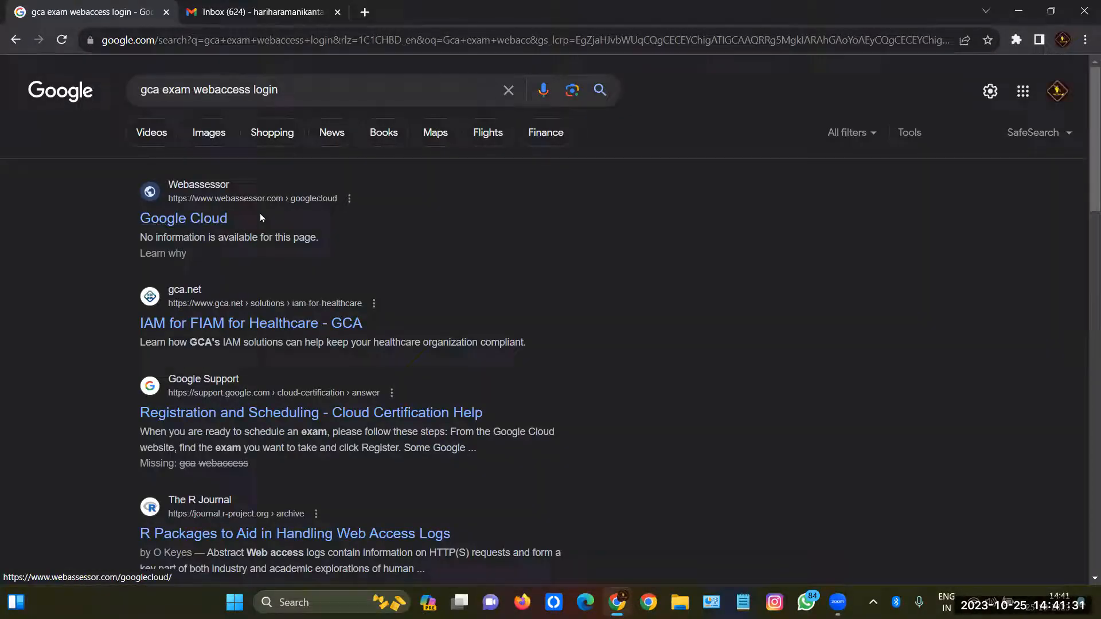
mouse_move(203, 223)
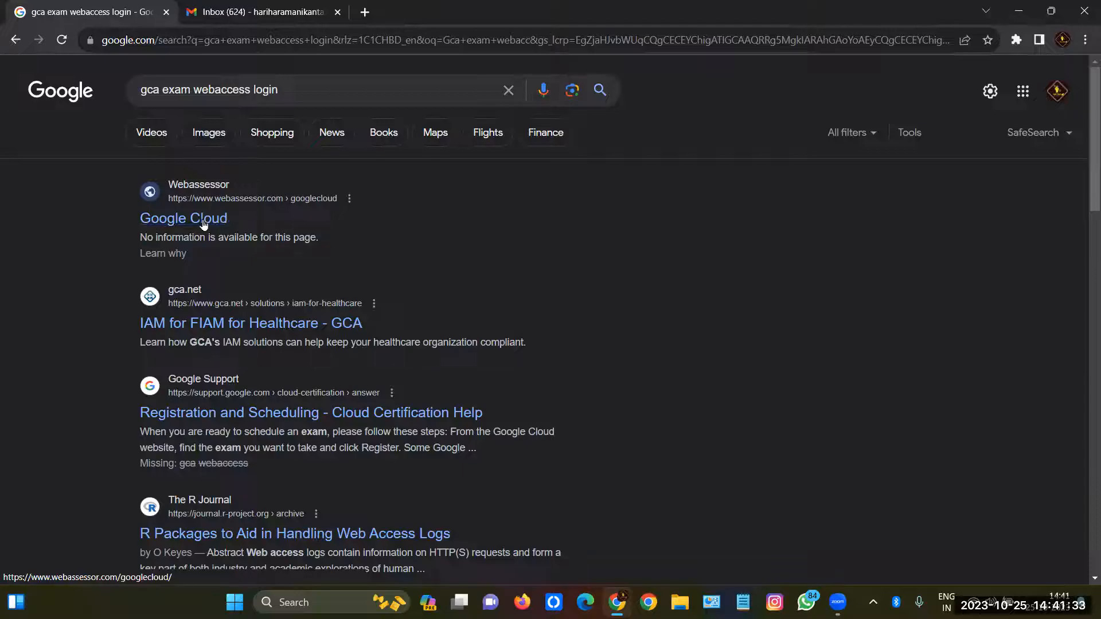
- Open the webassessor.com 'Google Cloud' search result
click(184, 218)
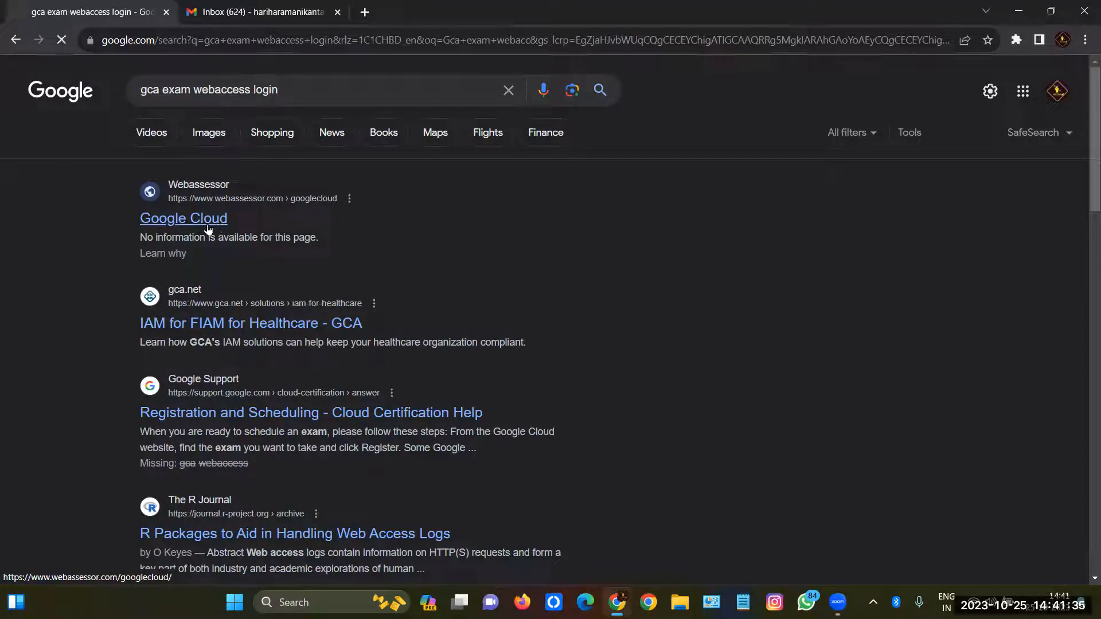
click(183, 218)
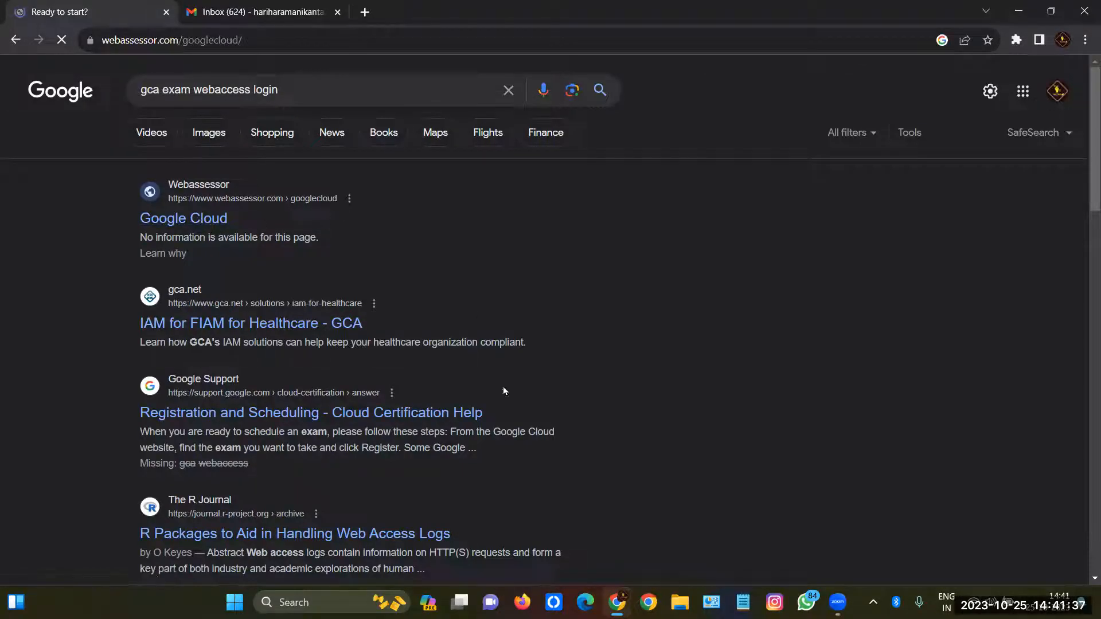
- Scroll past the login form and follow 'Don't have an account? here' to account creation
click(184, 218)
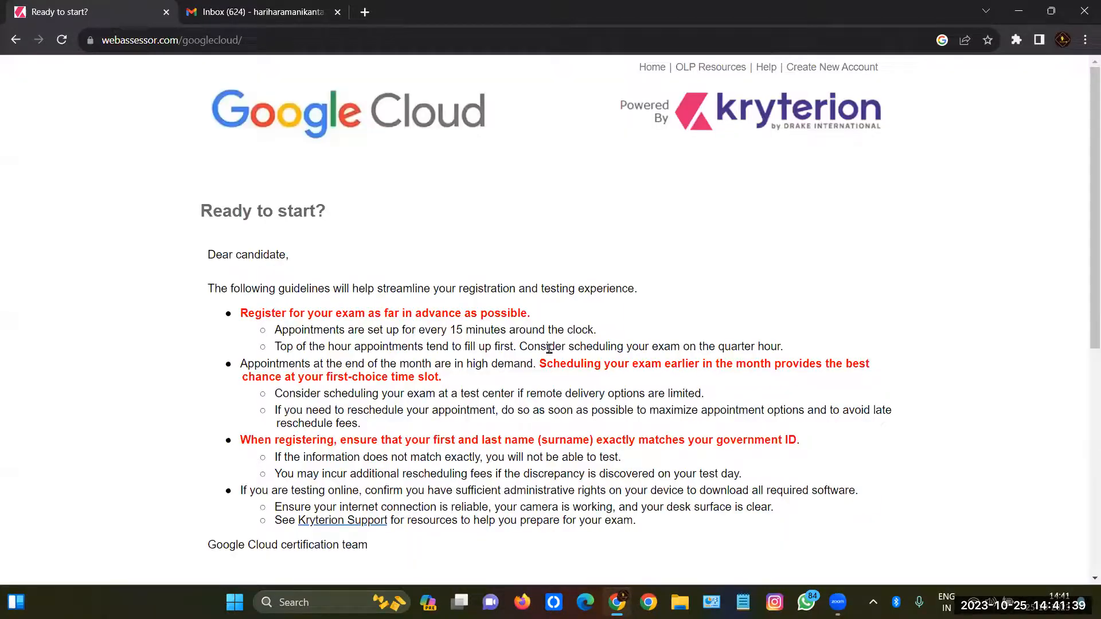
scroll(down, 3)
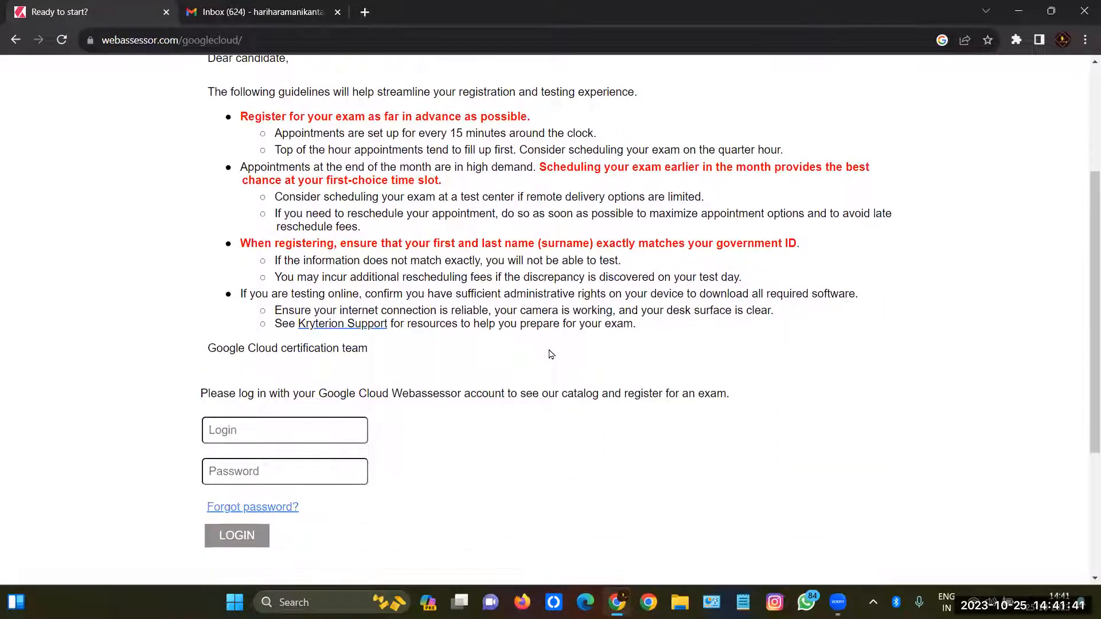
scroll(down, 3)
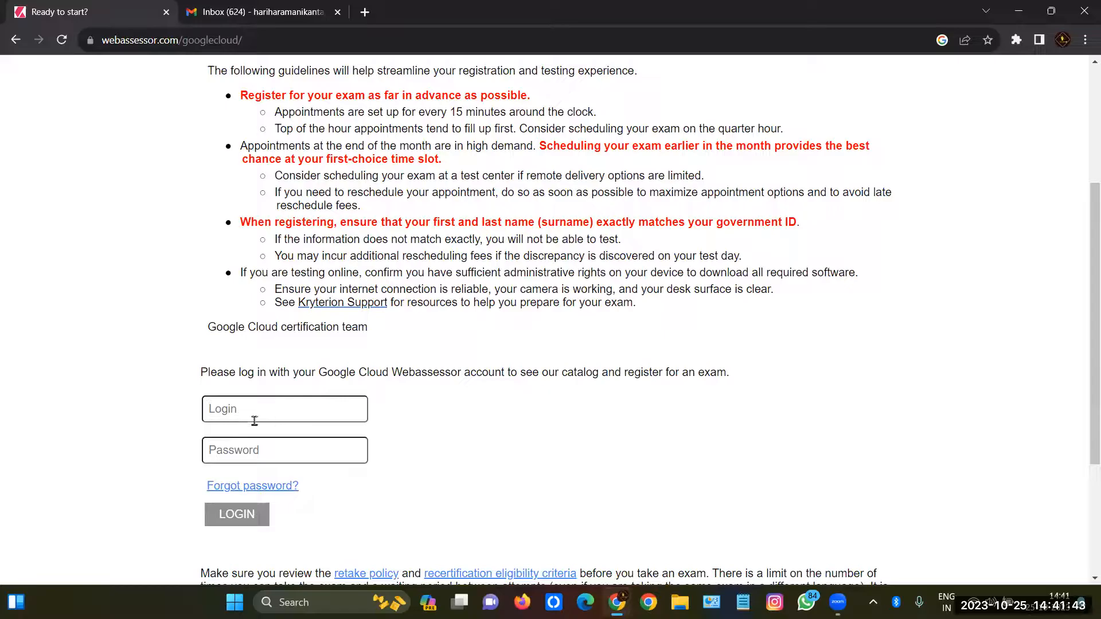
scroll(down, 3)
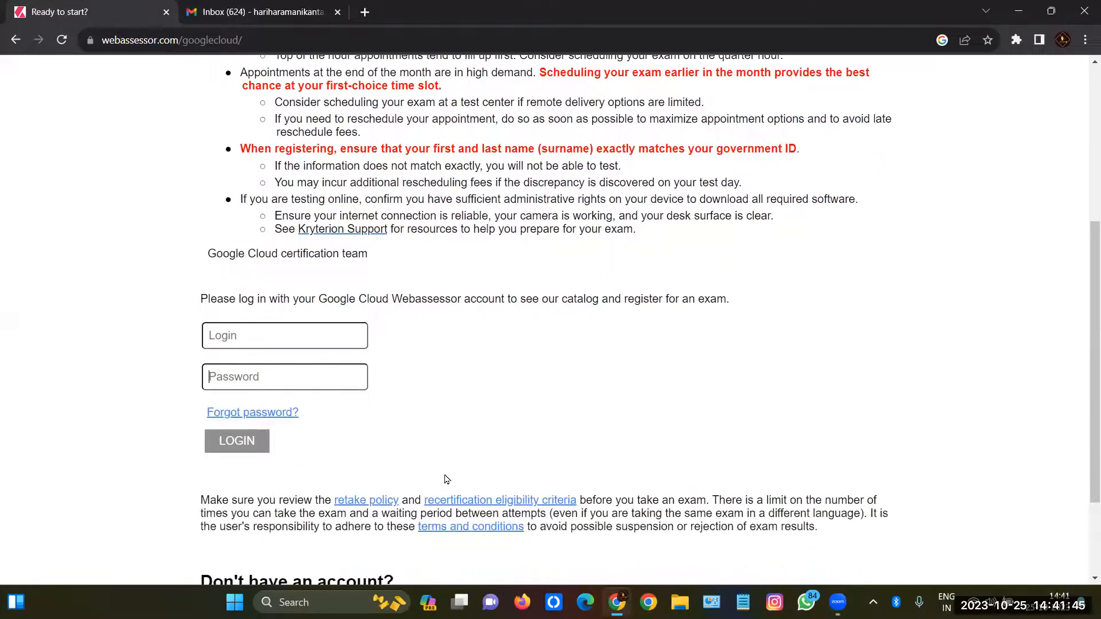
scroll(down, 3)
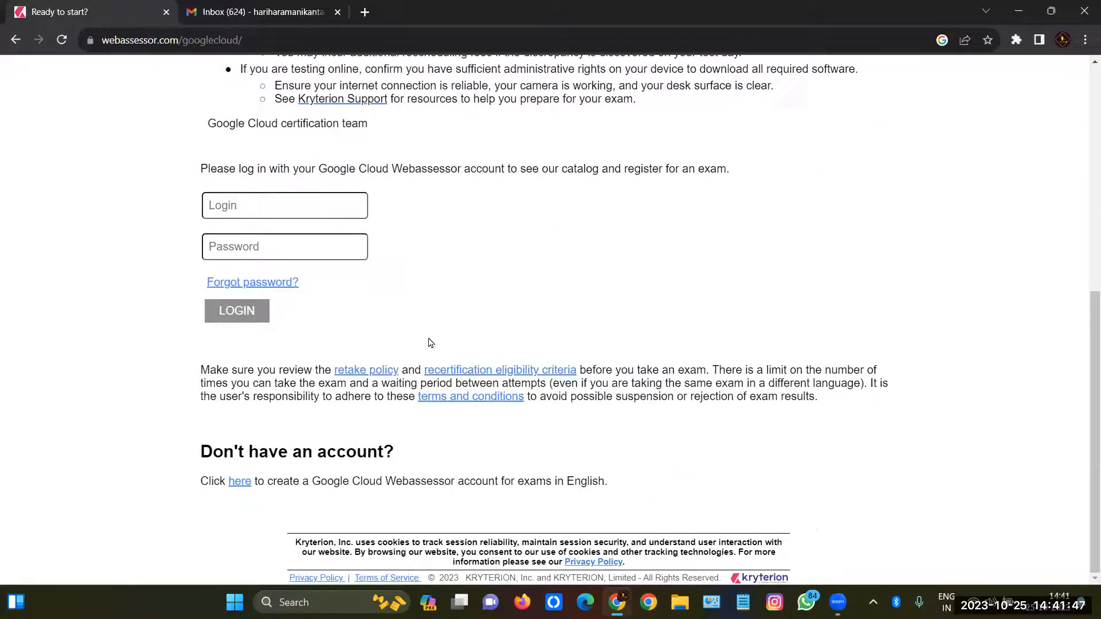
scroll(up, 3)
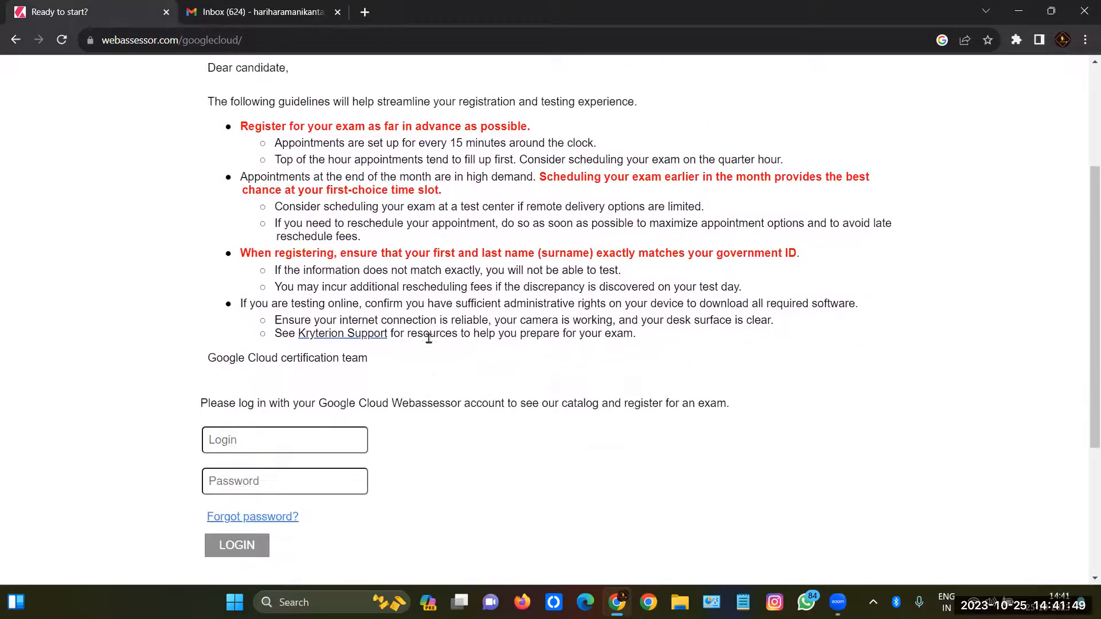
scroll(down, 3)
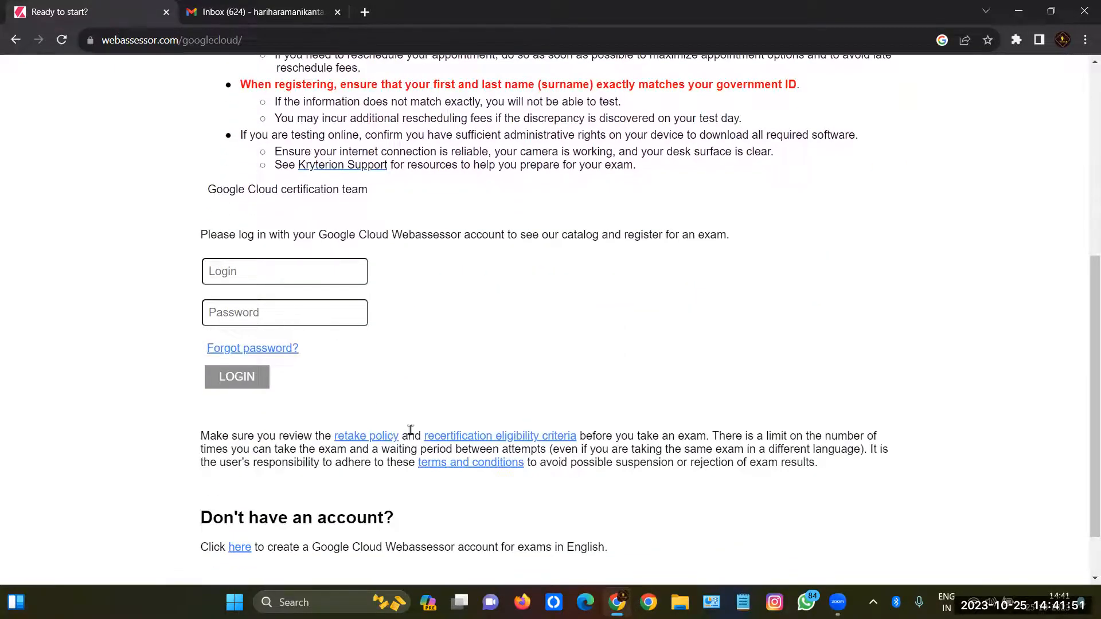
scroll(down, 3)
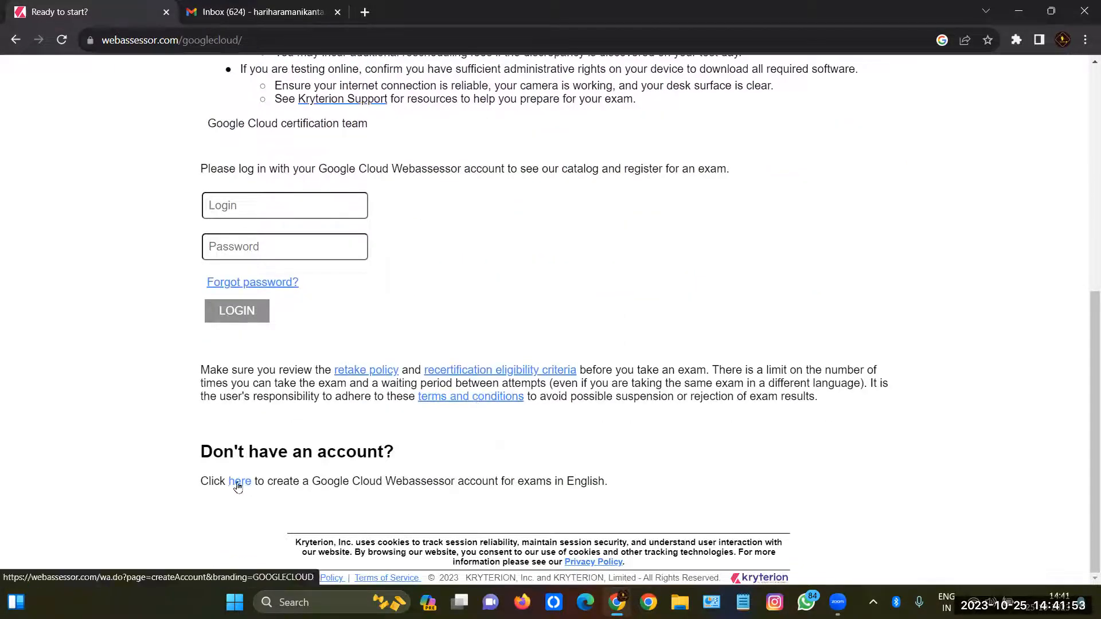
click(239, 481)
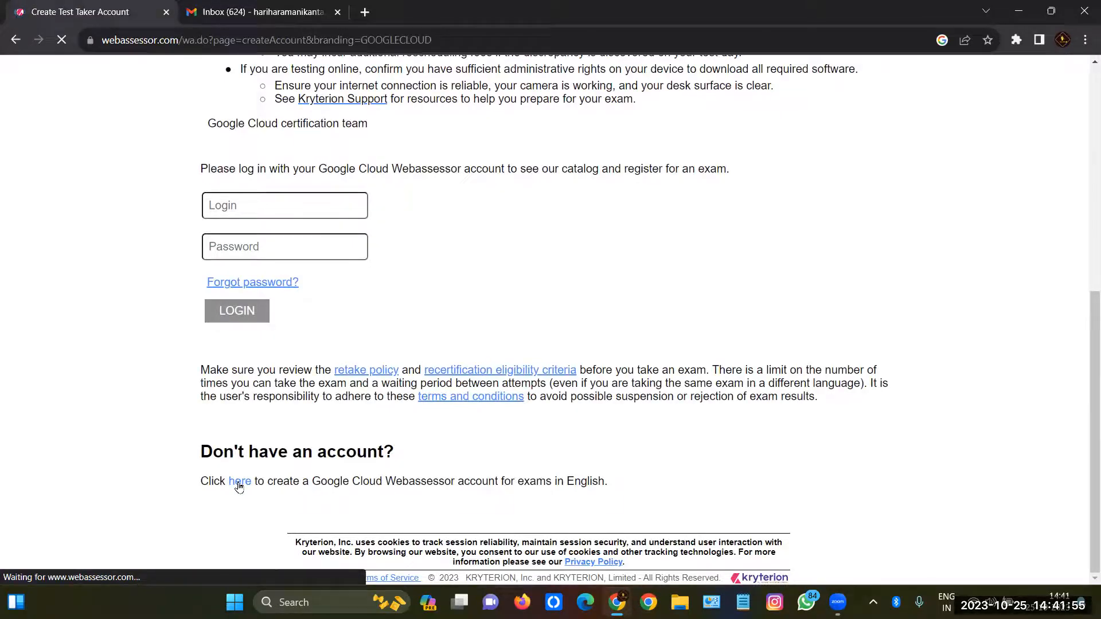
click(238, 482)
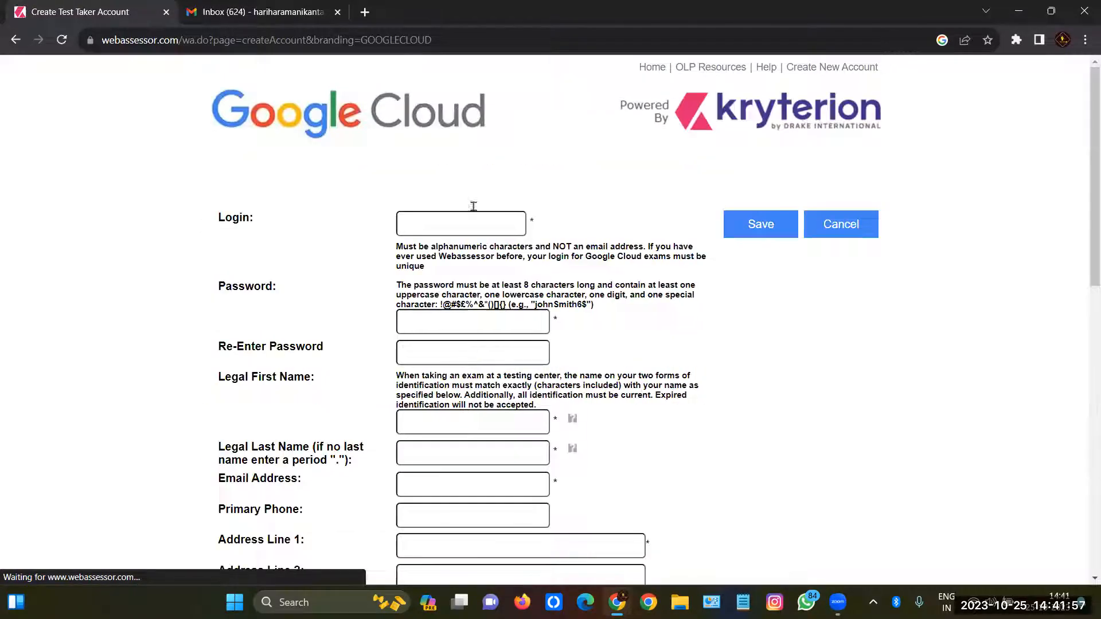
click(461, 223)
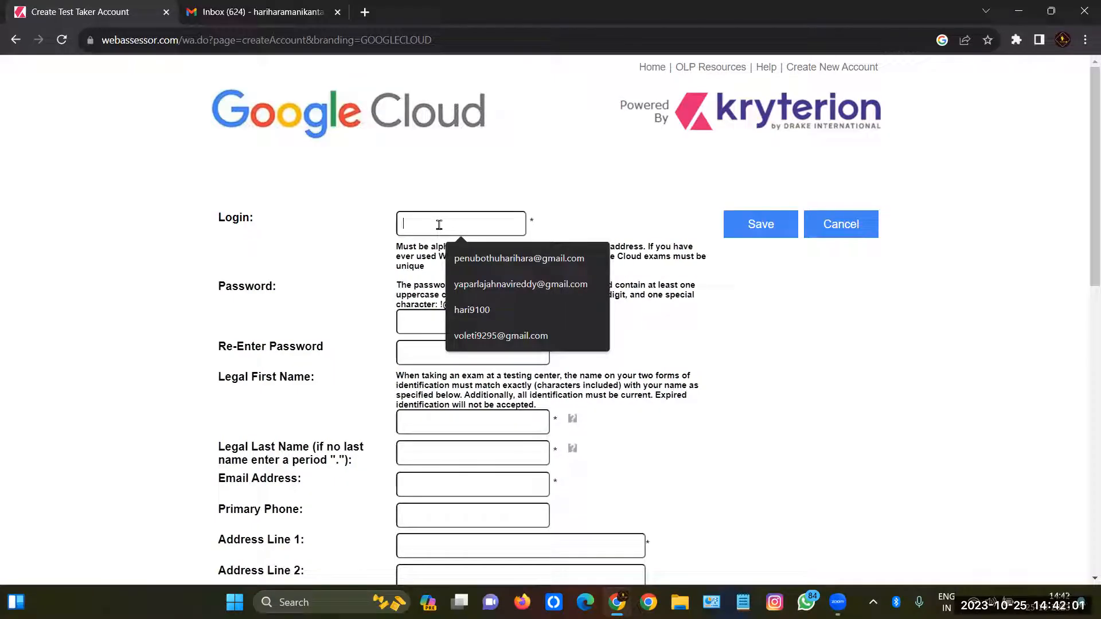
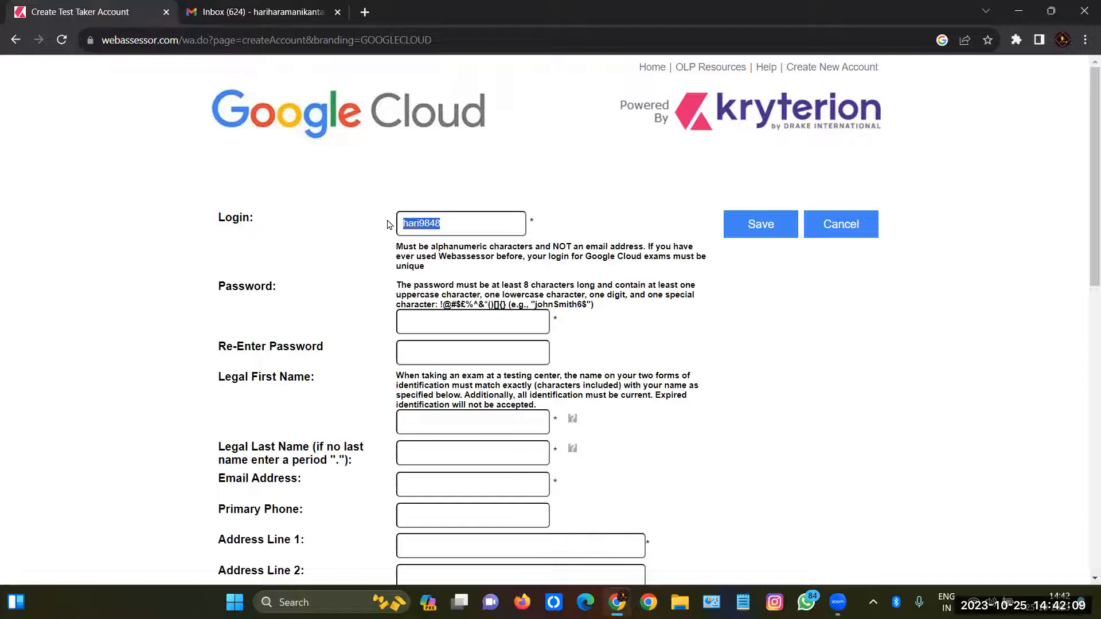
click(473, 321)
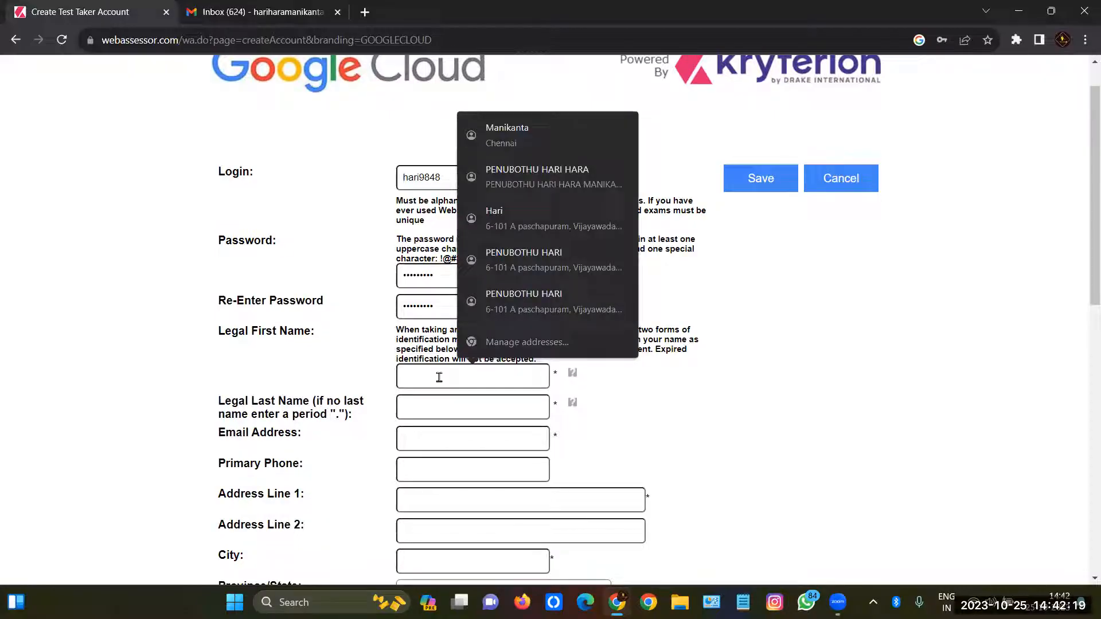
- Autofill name, email, address and state from the saved Chrome profile, then remove the phone's leading 0
click(523, 260)
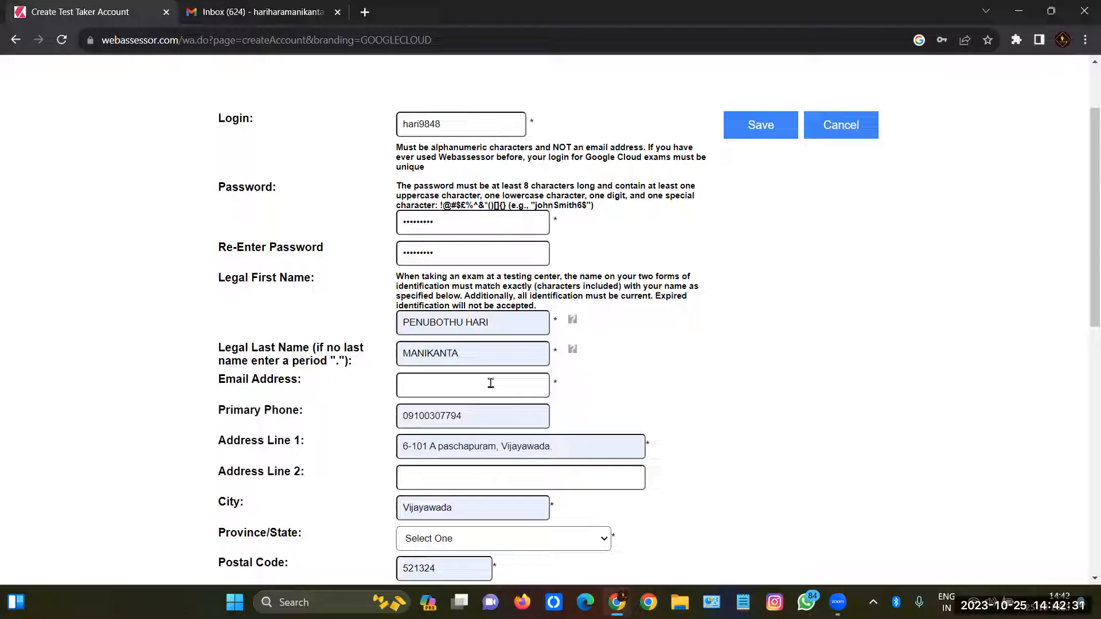
click(472, 385)
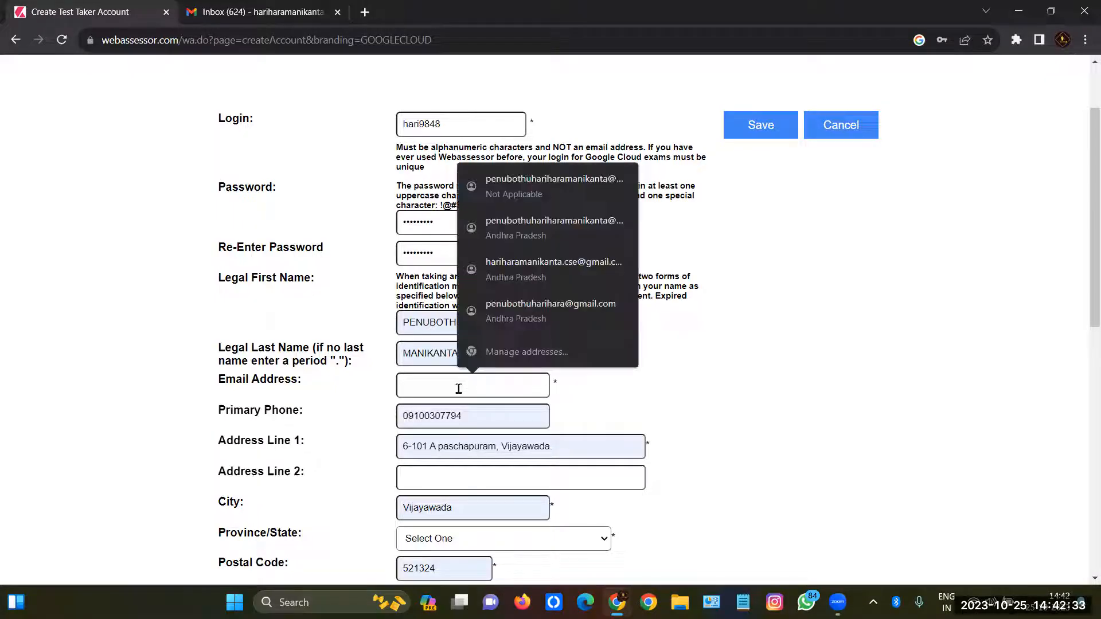
mouse_move(491, 385)
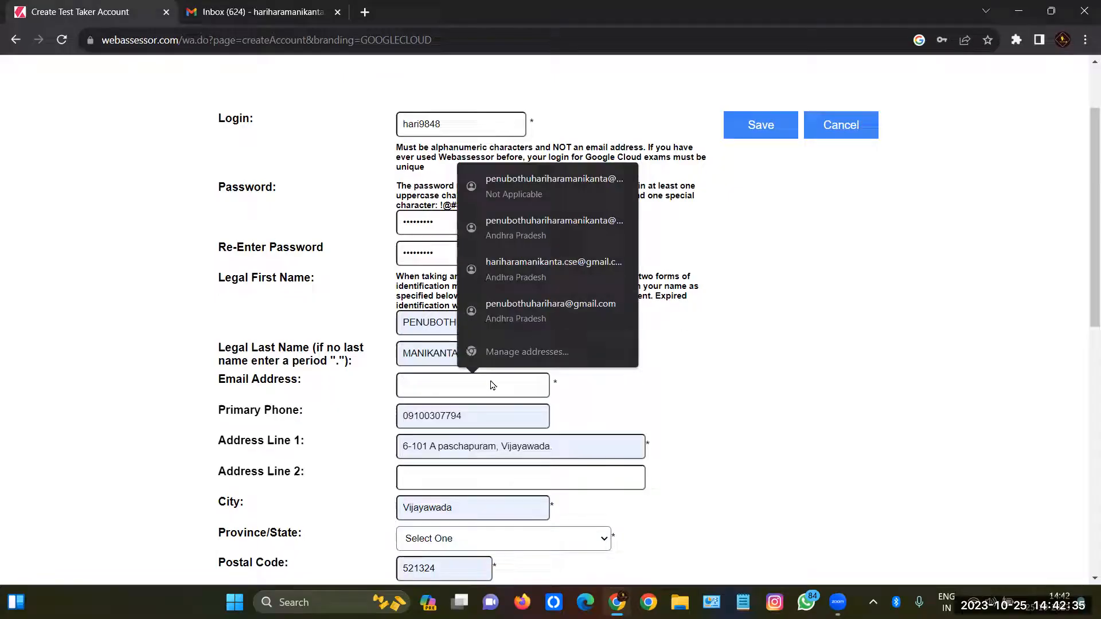
mouse_move(502, 392)
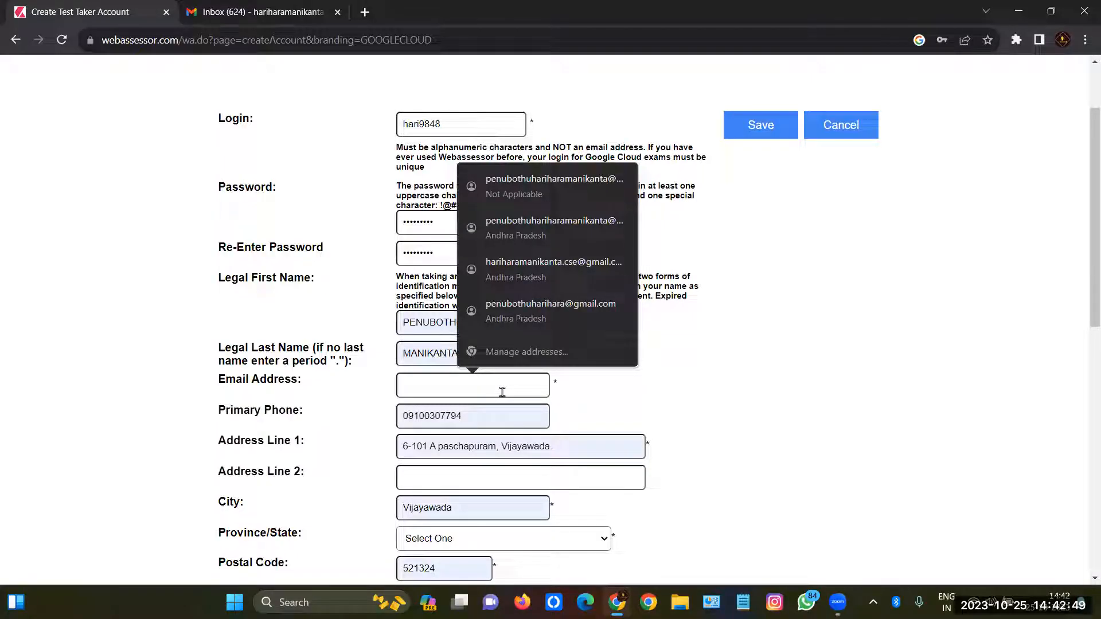
click(553, 269)
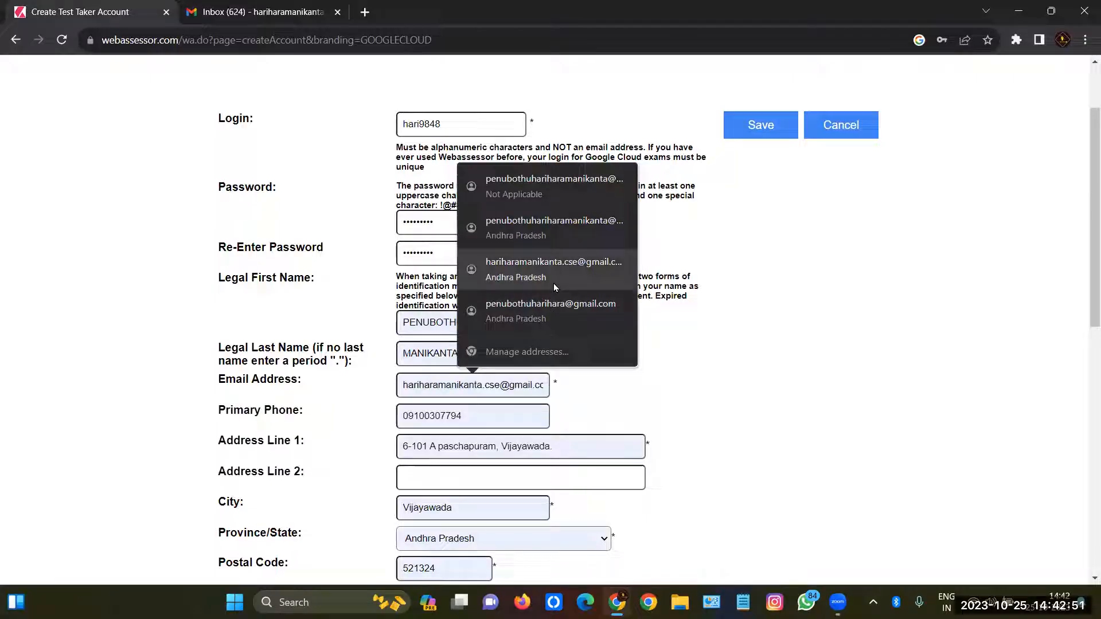
click(472, 415)
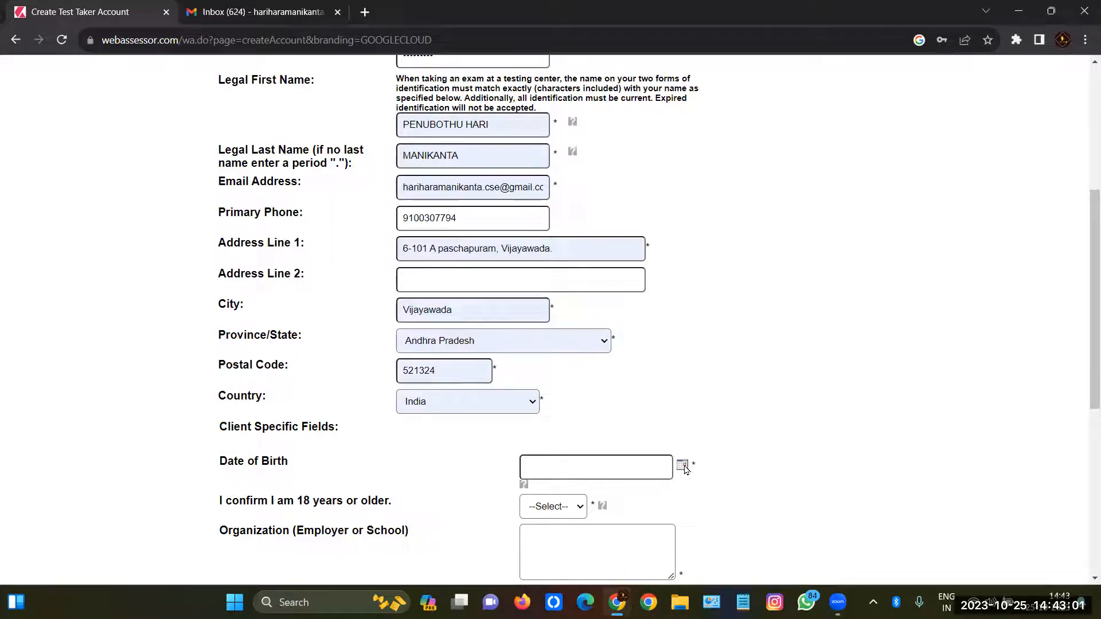
click(681, 467)
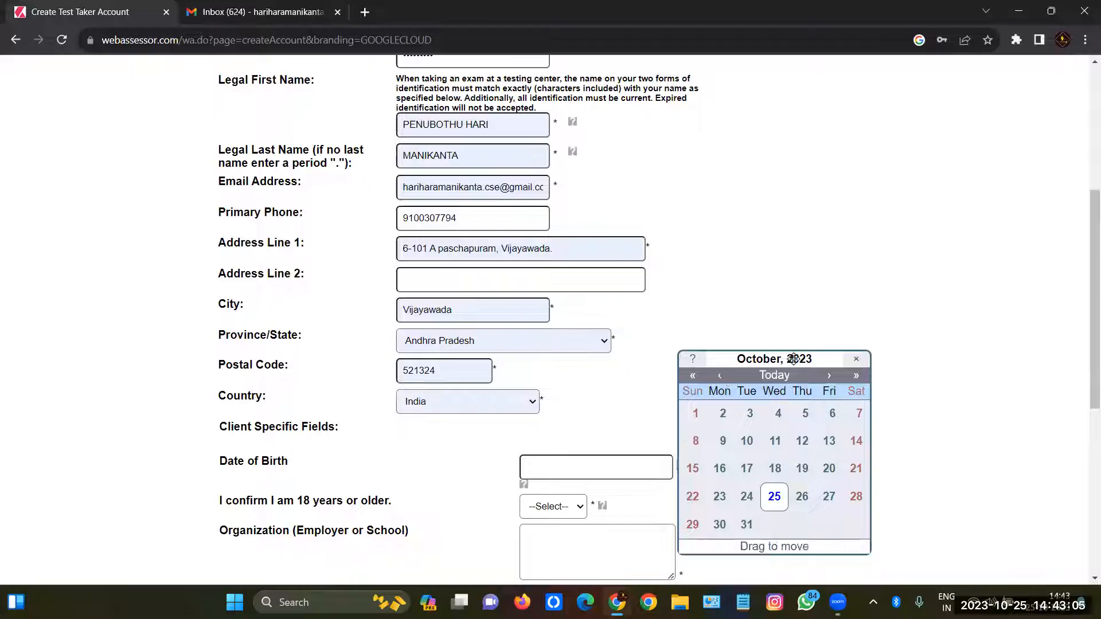
click(691, 375)
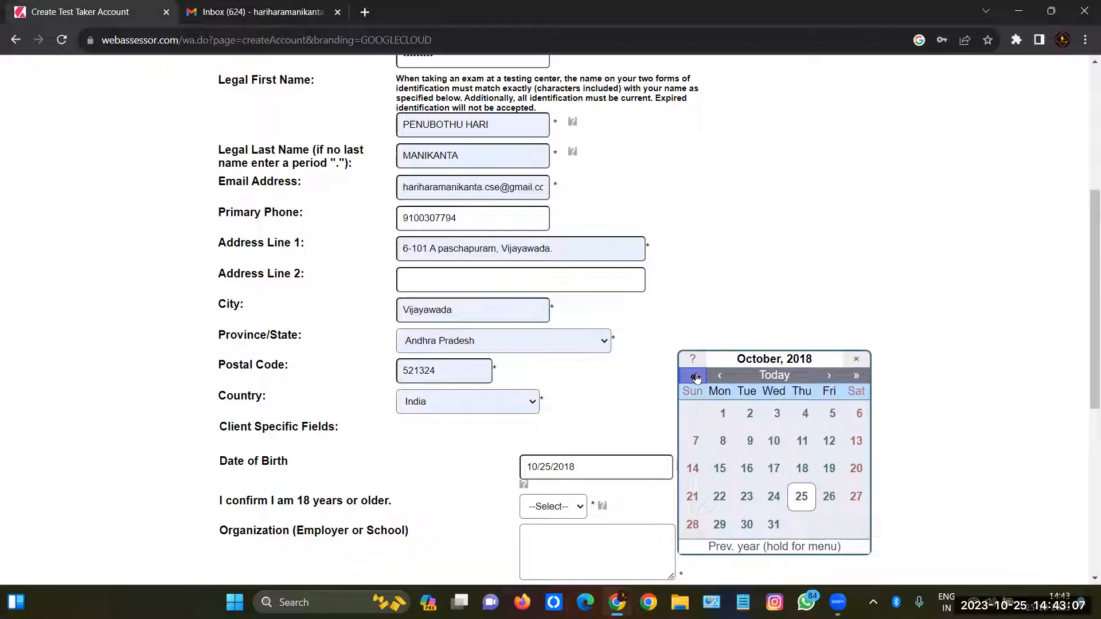
click(695, 376)
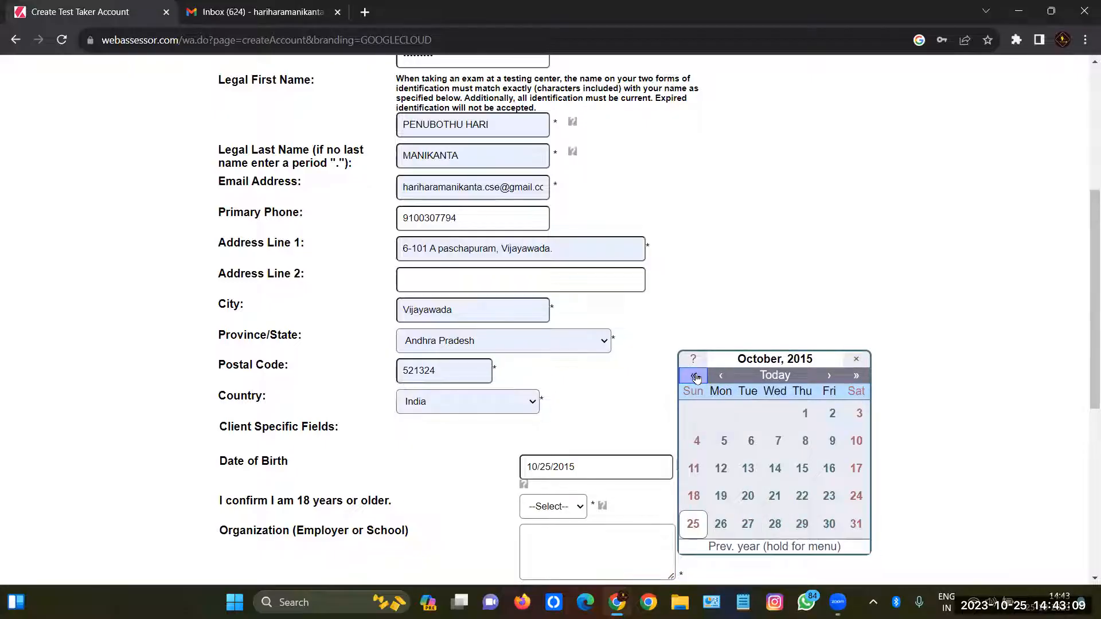
click(696, 375)
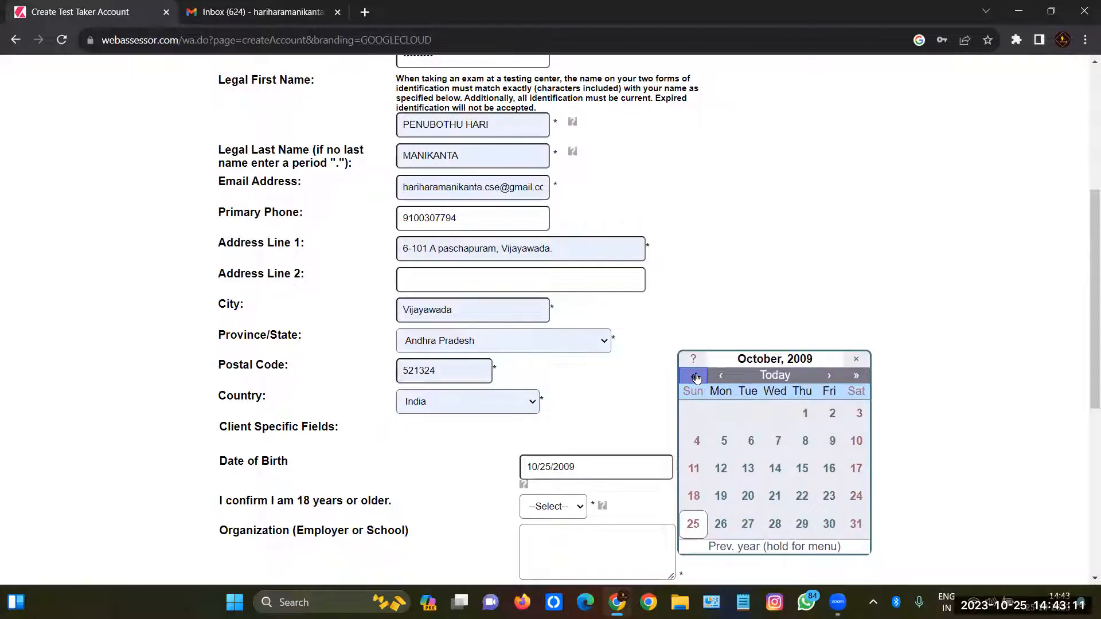
click(695, 375)
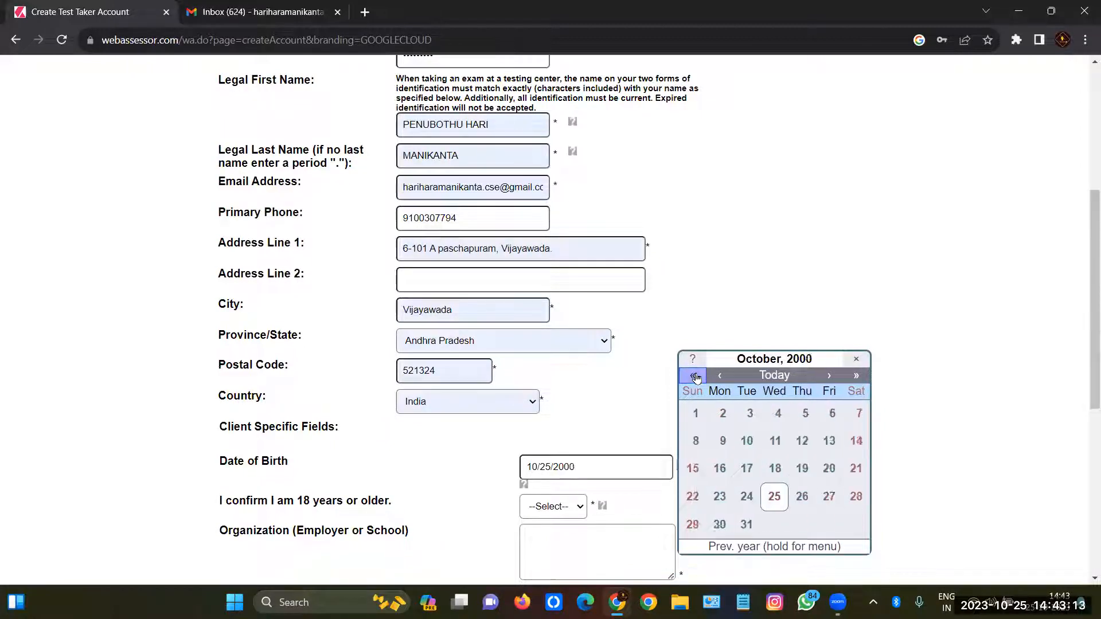
click(694, 376)
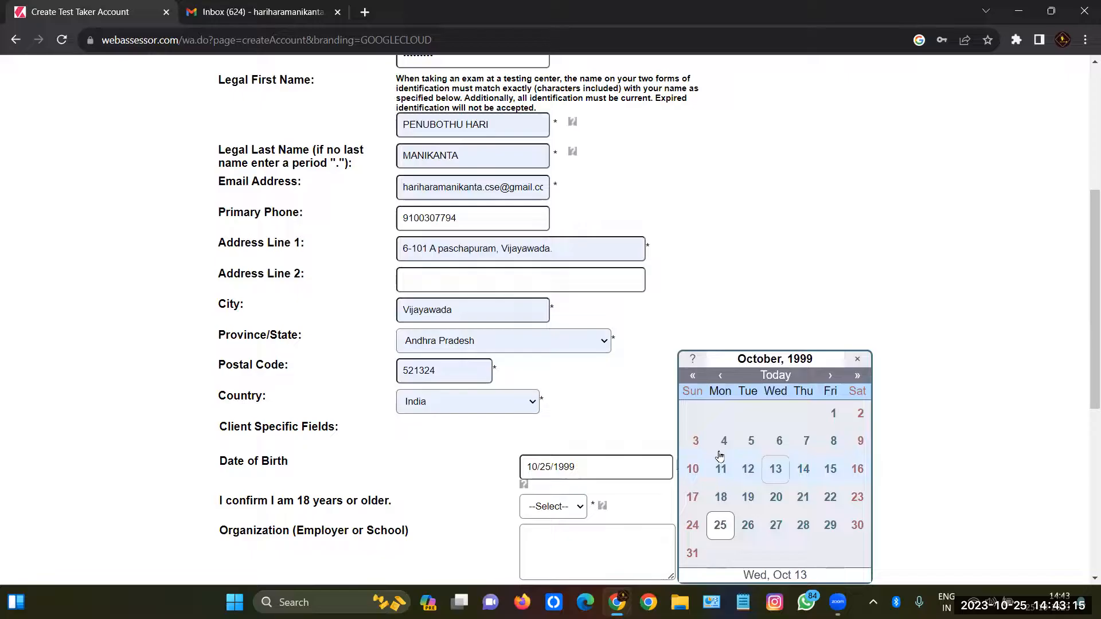
click(775, 469)
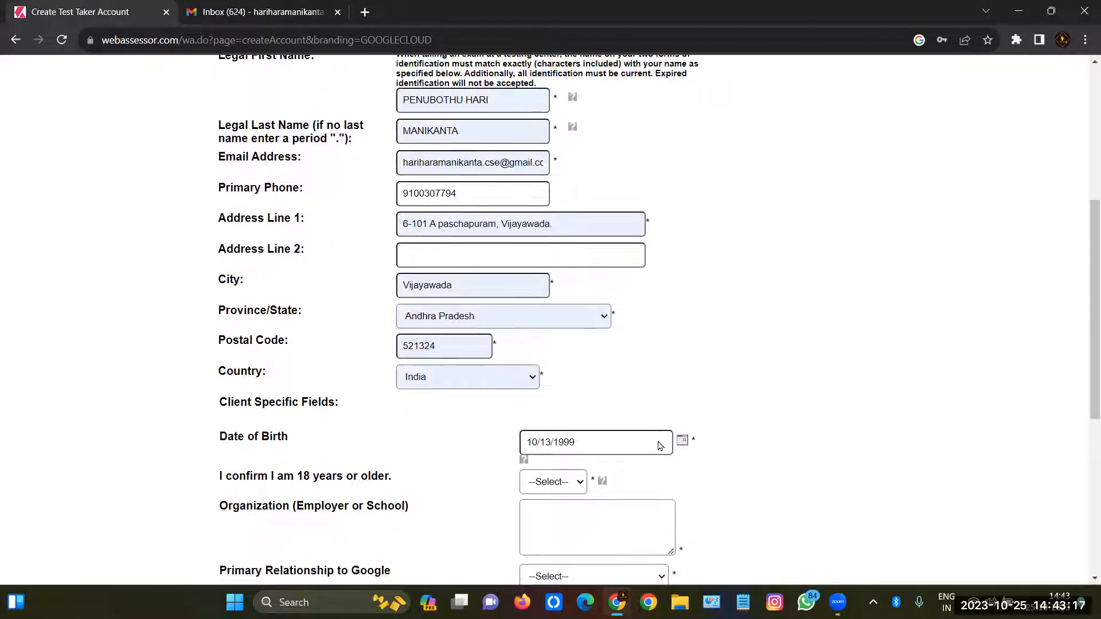
scroll(up, 3)
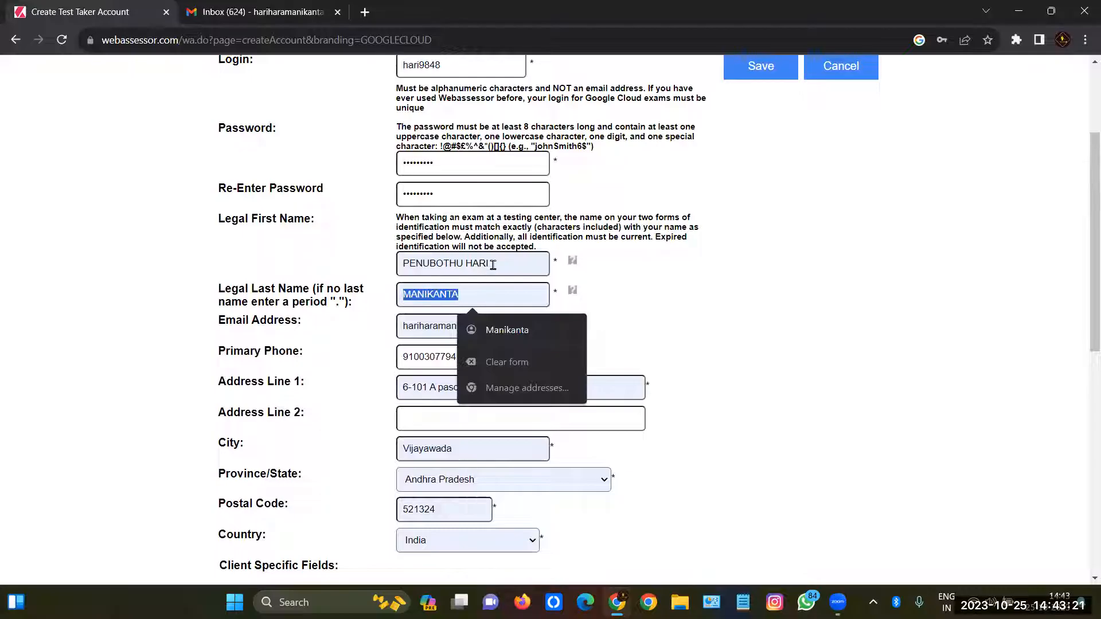
scroll(down, 3)
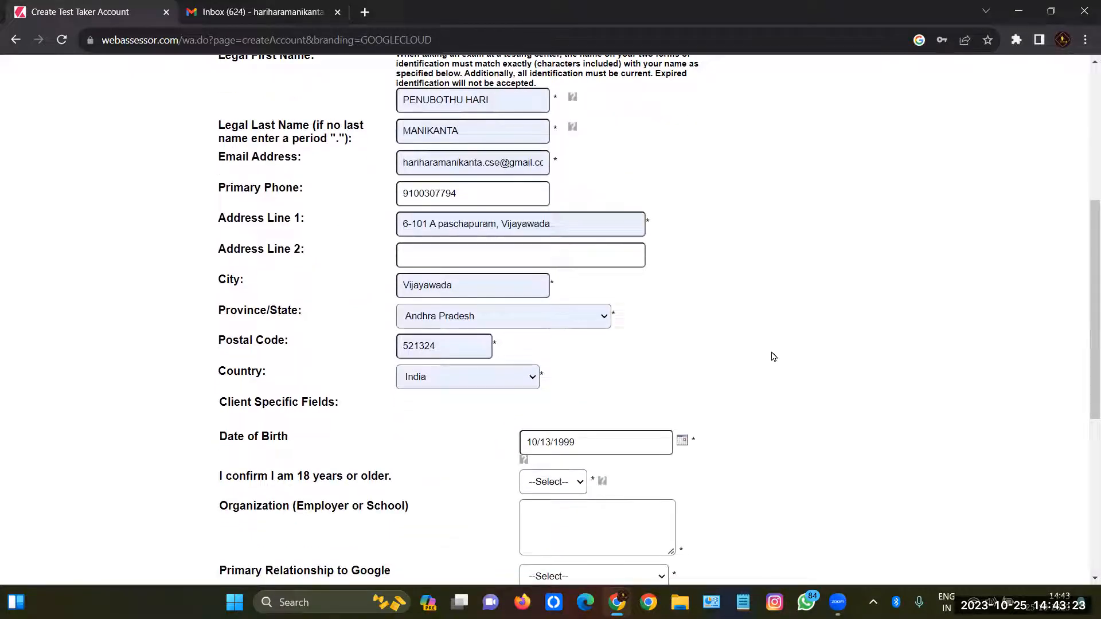
scroll(down, 3)
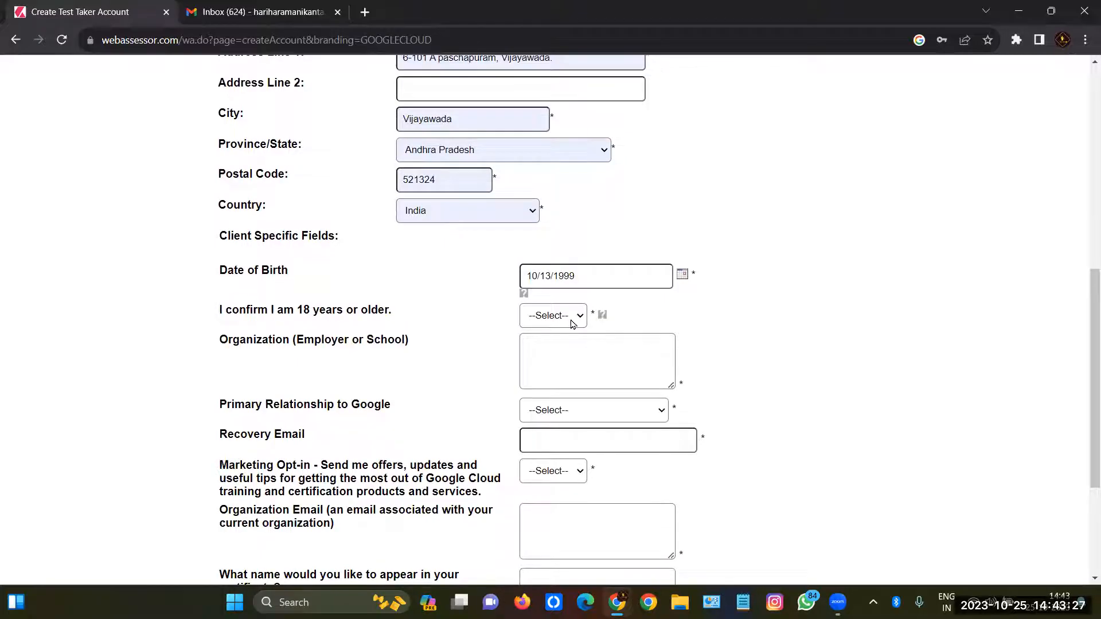
- Confirm being 18 or older and enter organization WIPRO
click(553, 315)
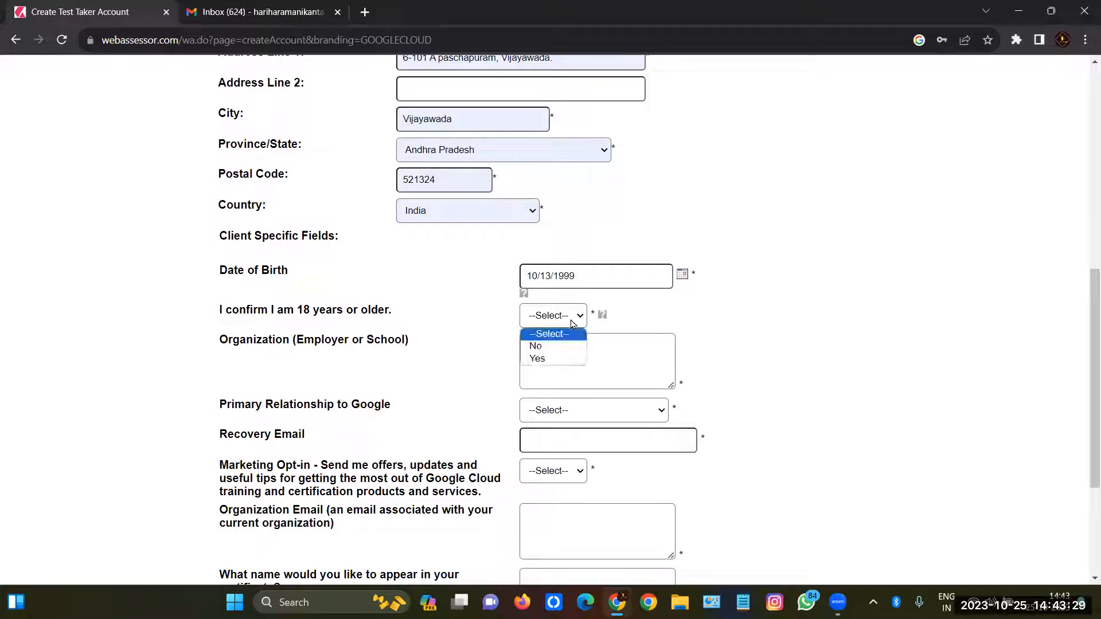
click(537, 358)
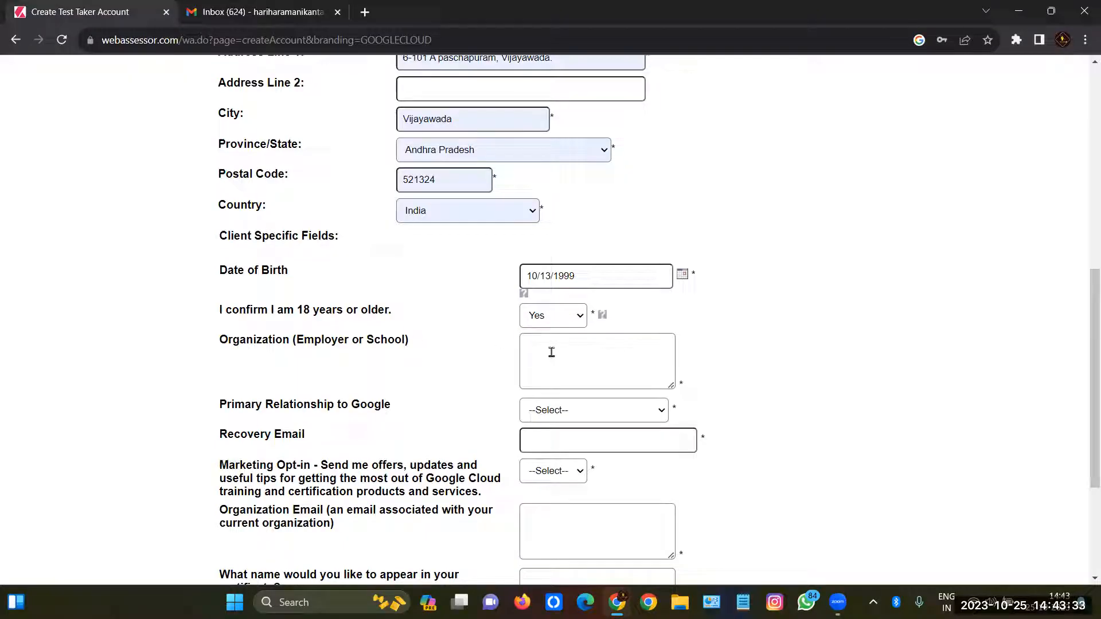
click(597, 361)
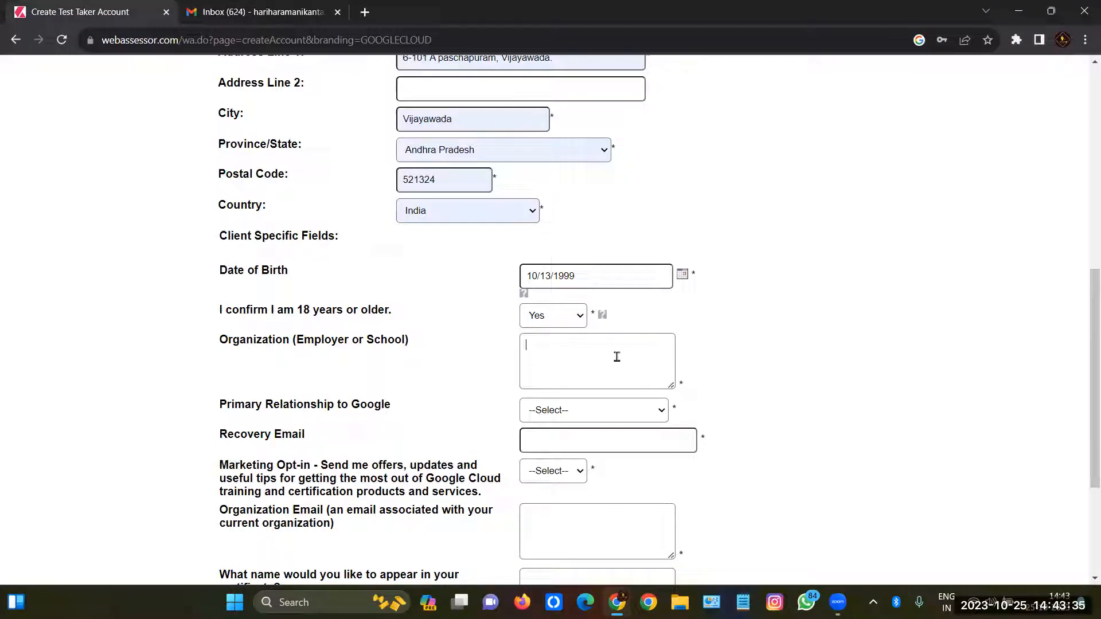
text(WIP[RO)
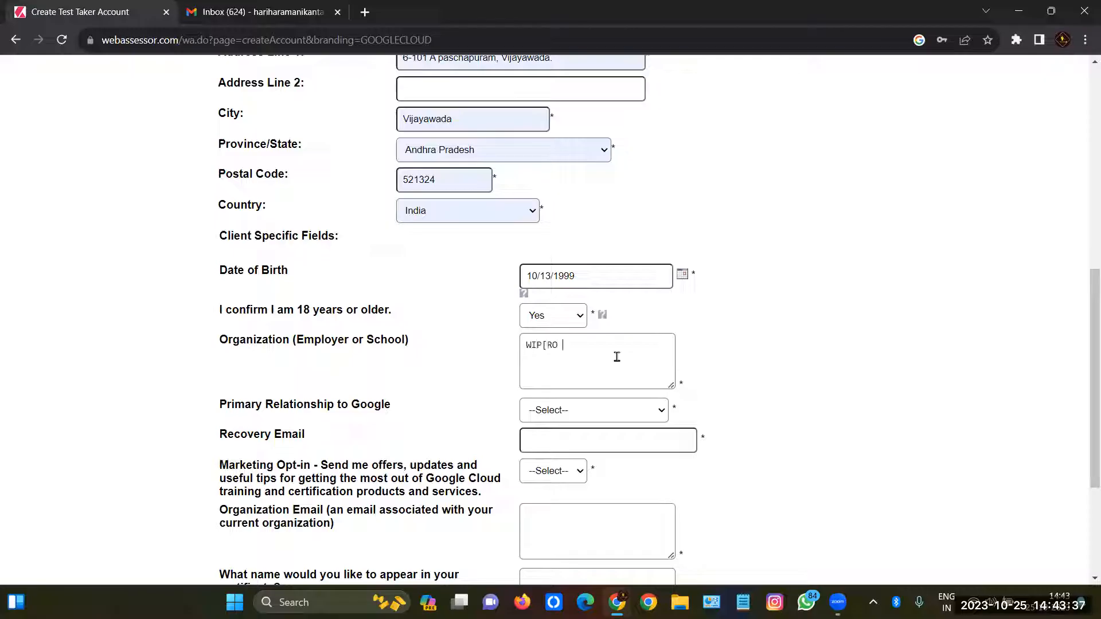
text(WIPRO)
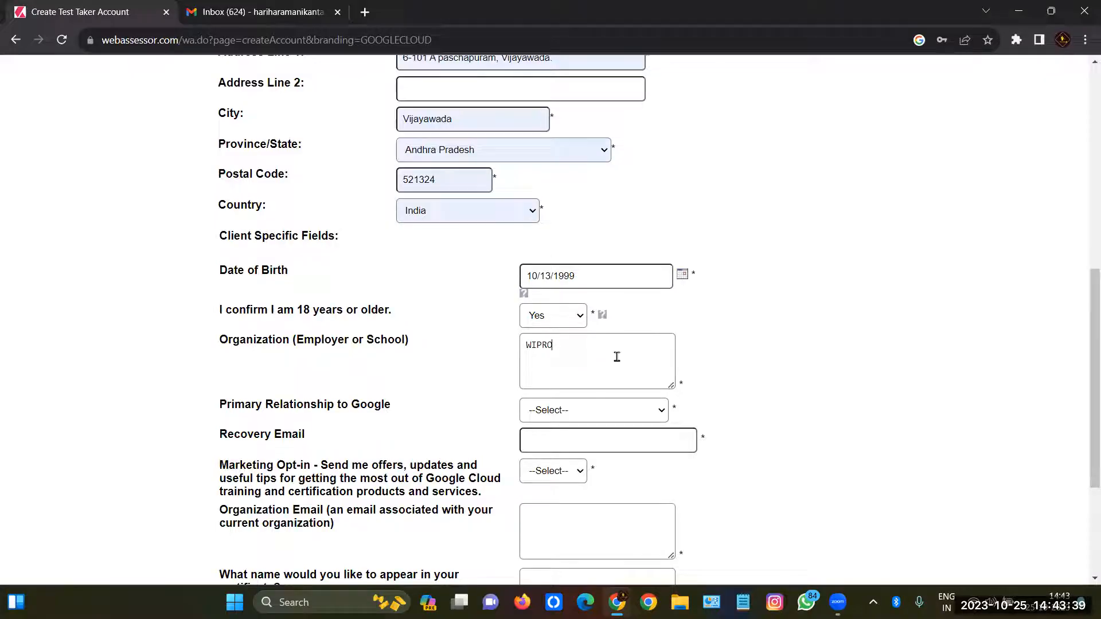
- Set relationship to Google as Other, enter the recovery Gmail address, and set marketing opt-in
click(593, 410)
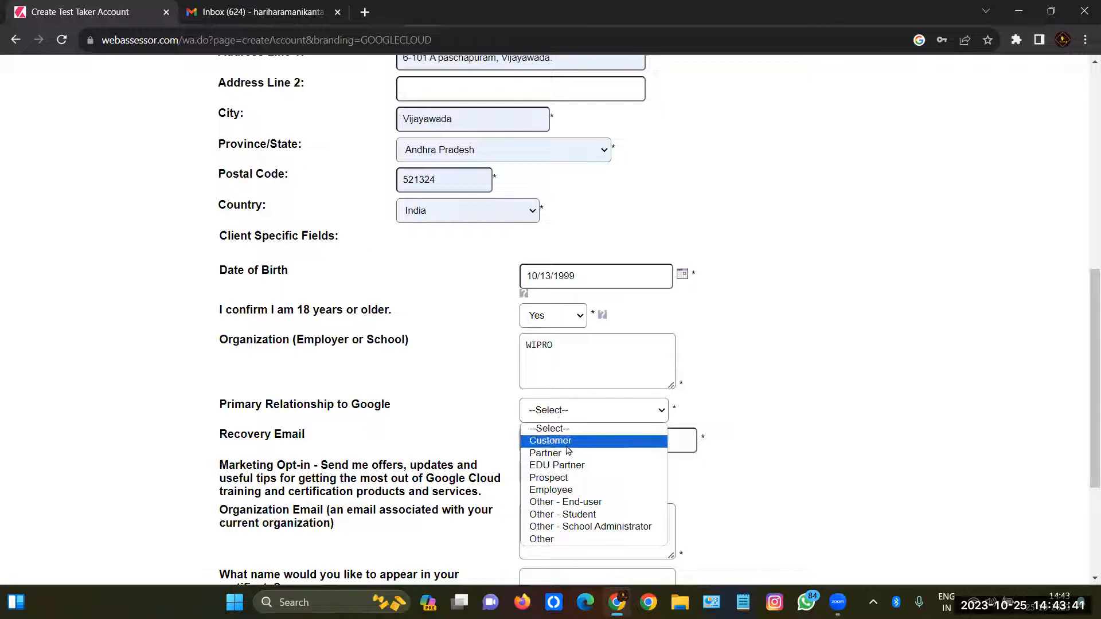
click(541, 539)
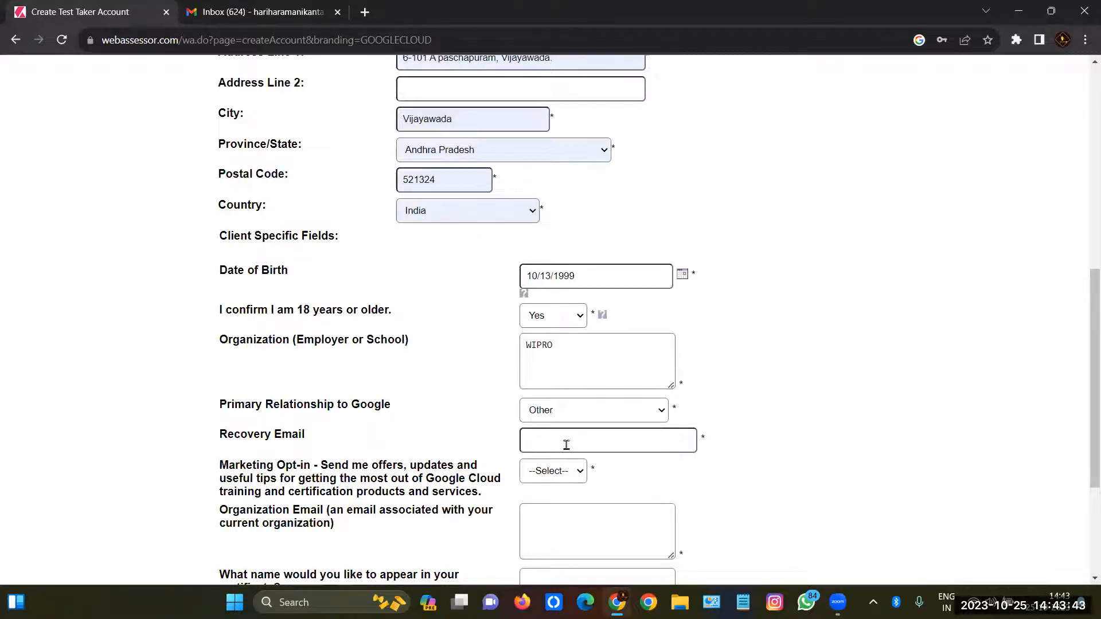
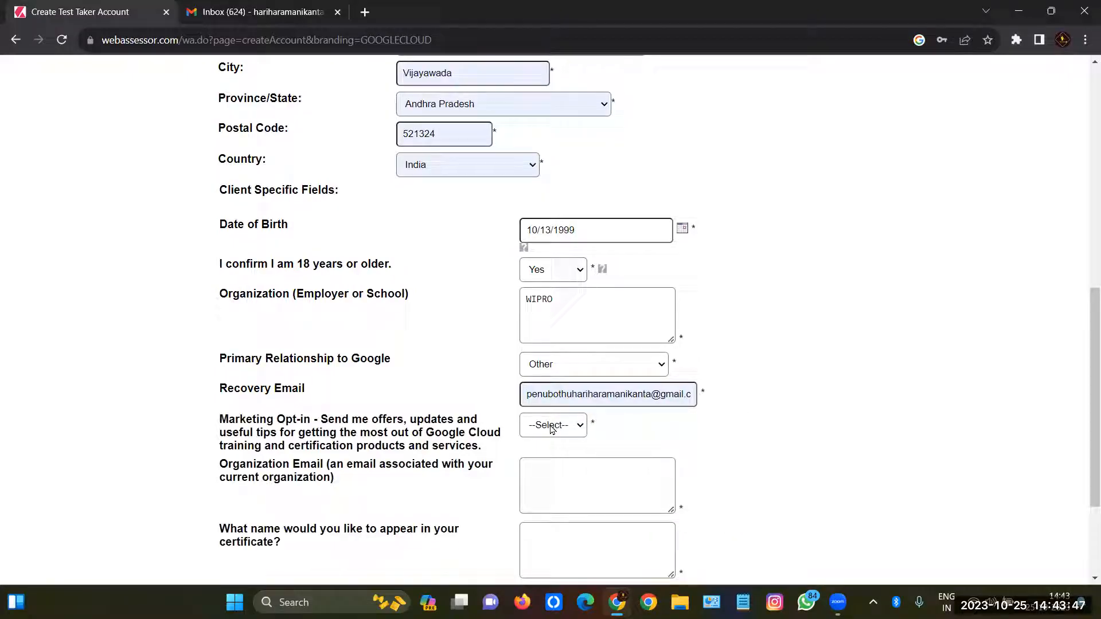
click(552, 425)
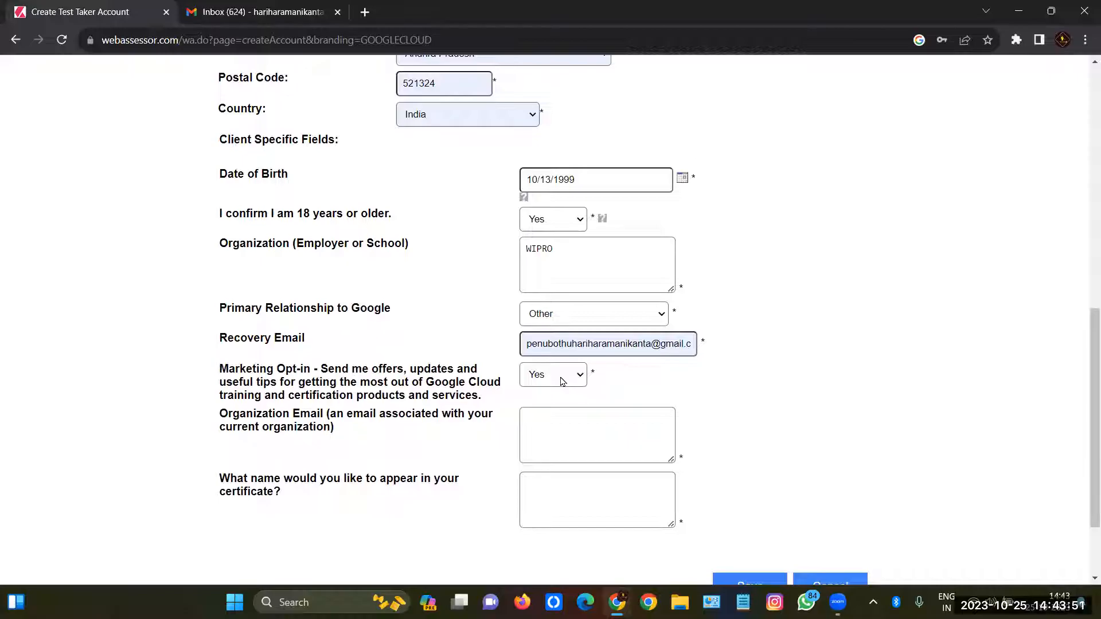
click(596, 435)
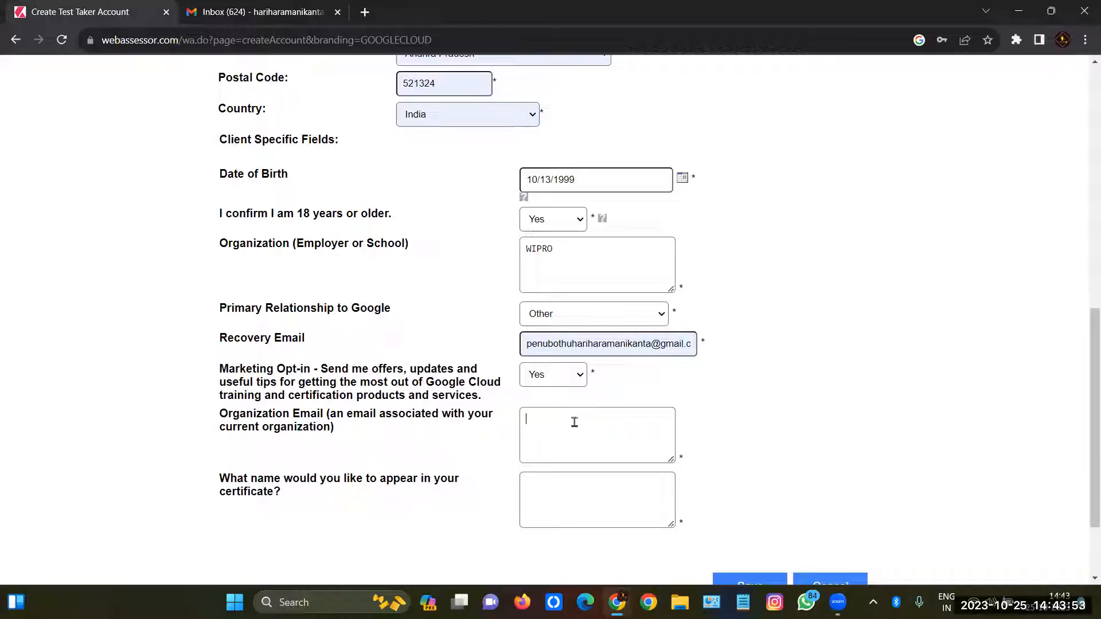
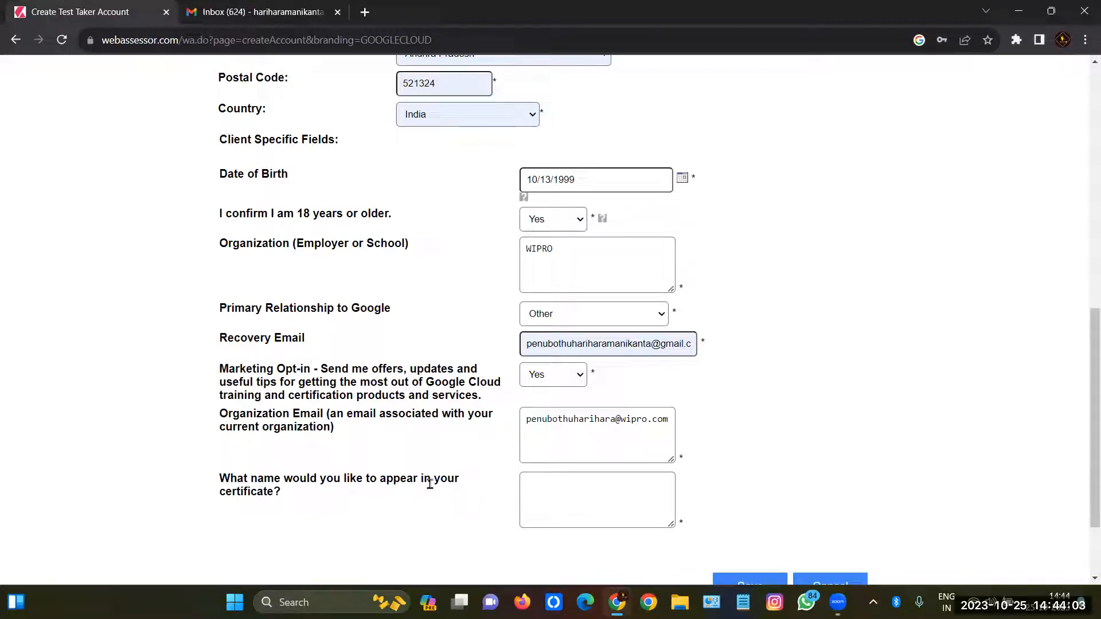
click(597, 500)
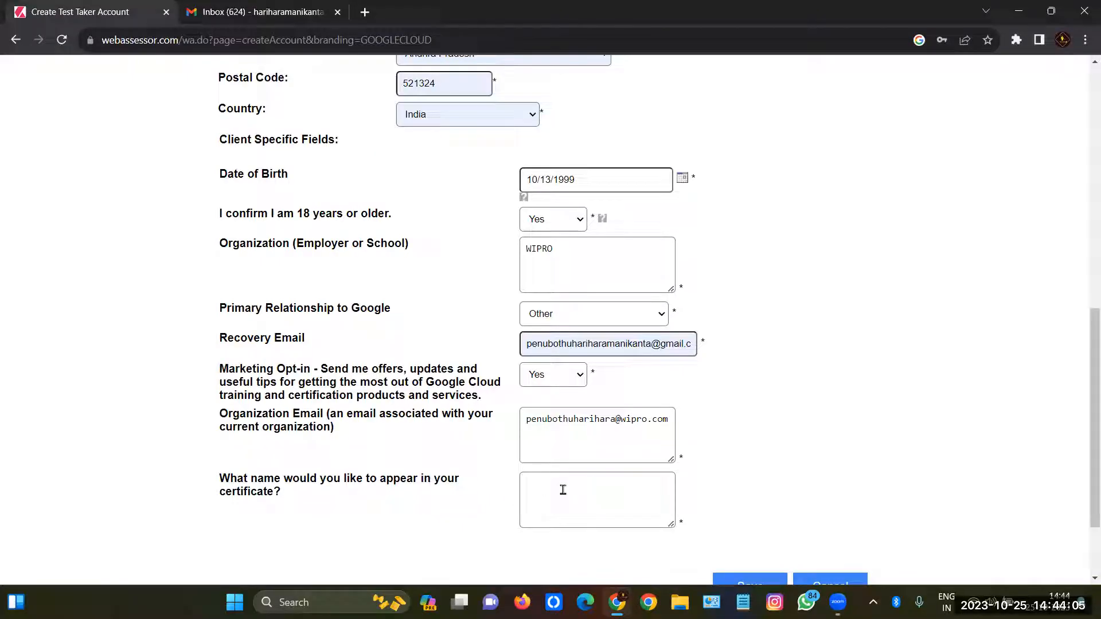
mouse_move(544, 485)
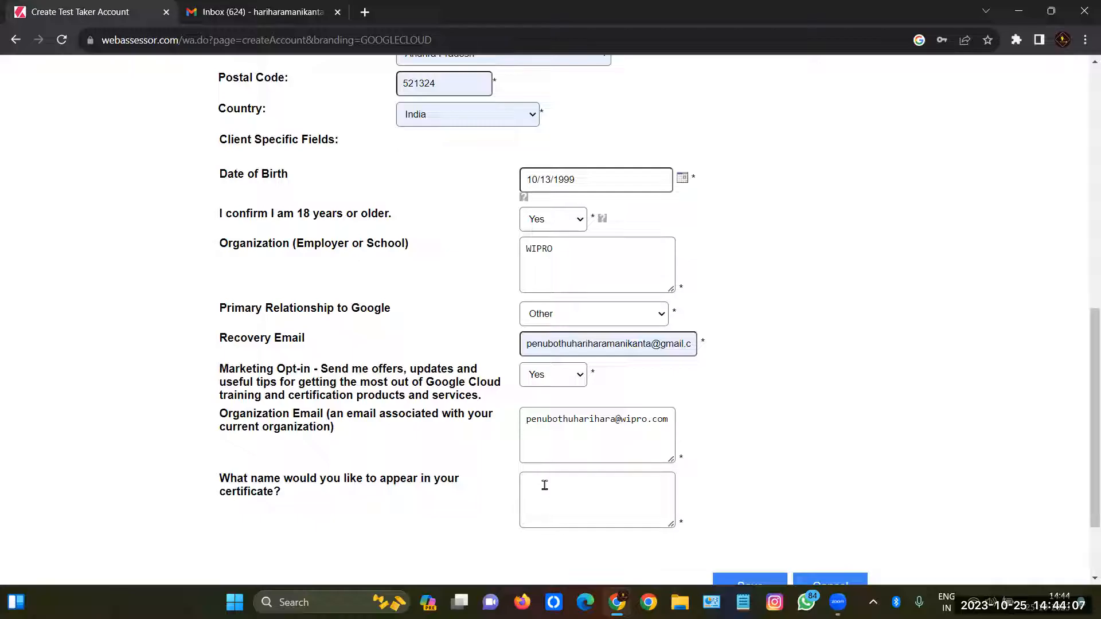
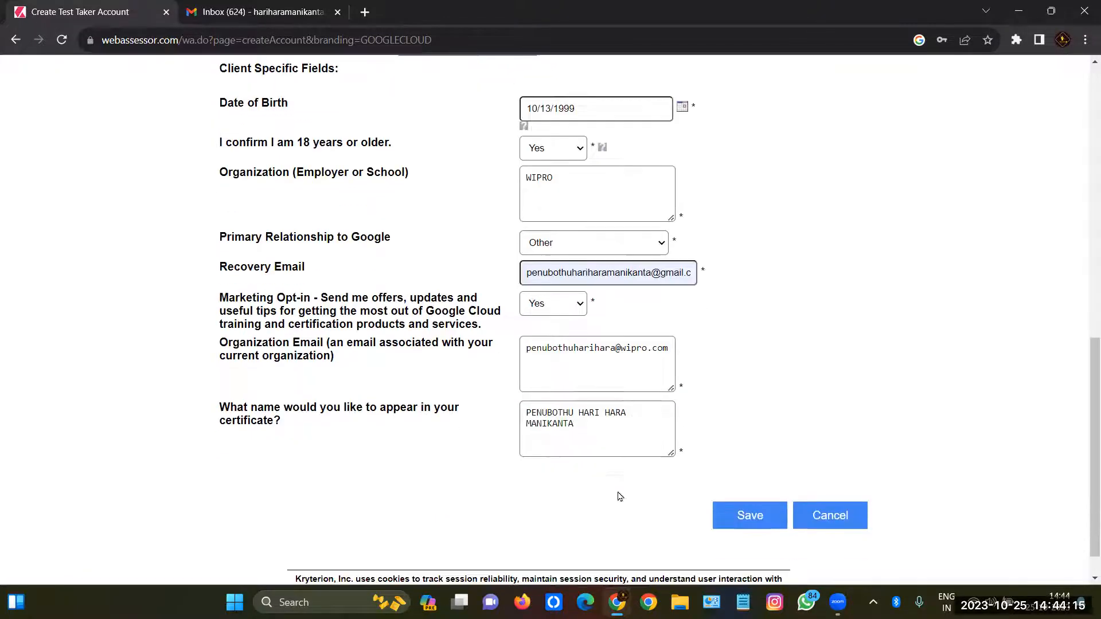
- Save the new test-taker account and continue to the Webassessor login page
click(750, 516)
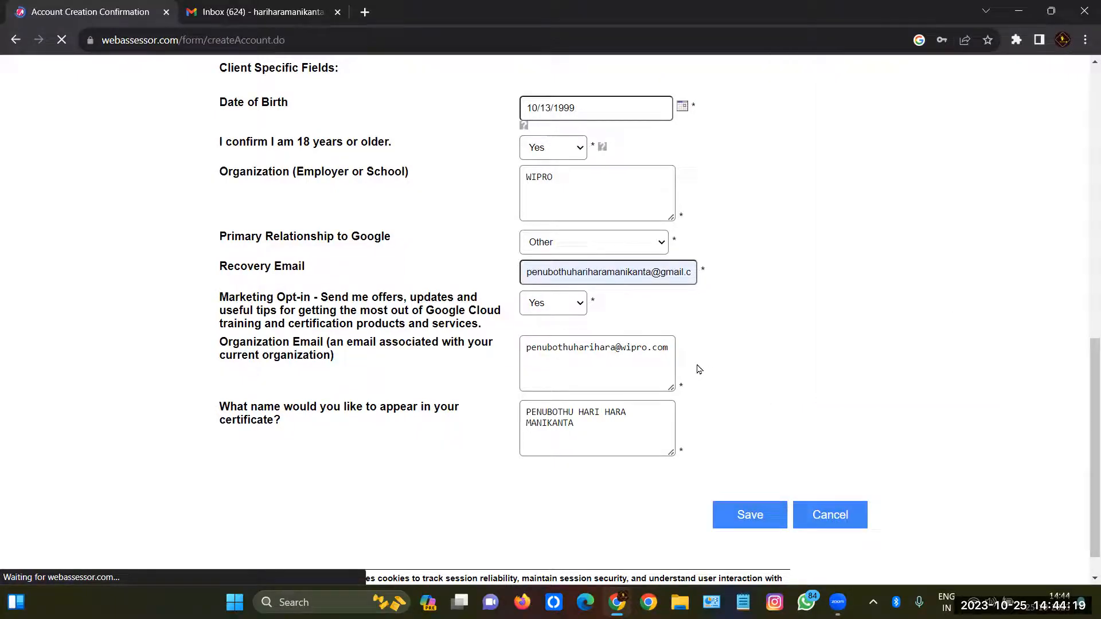
click(750, 515)
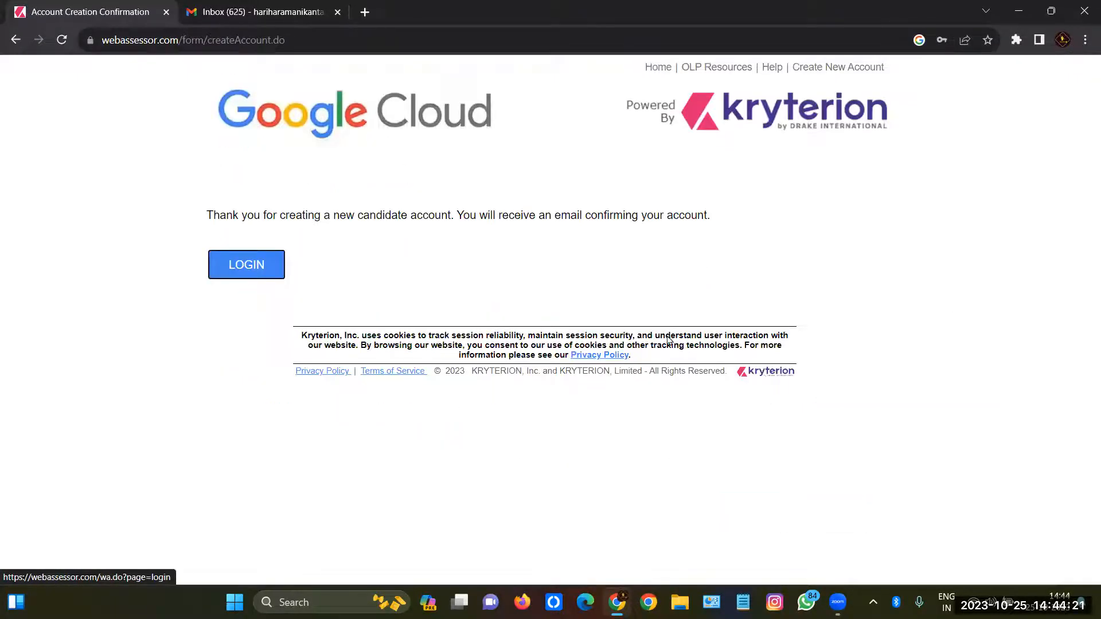
mouse_move(247, 265)
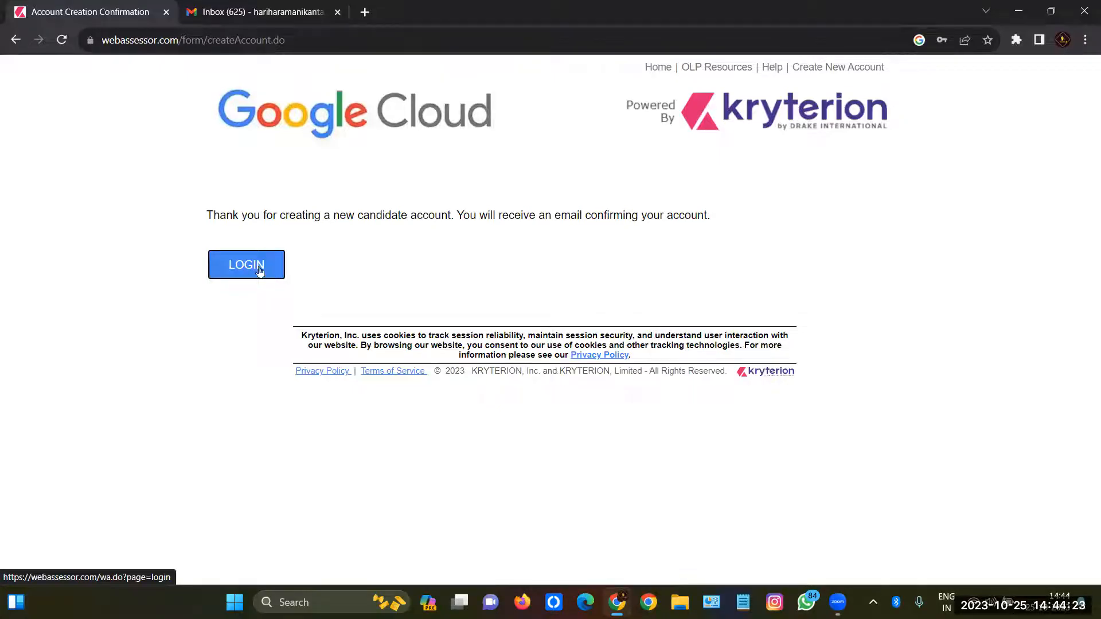
click(246, 265)
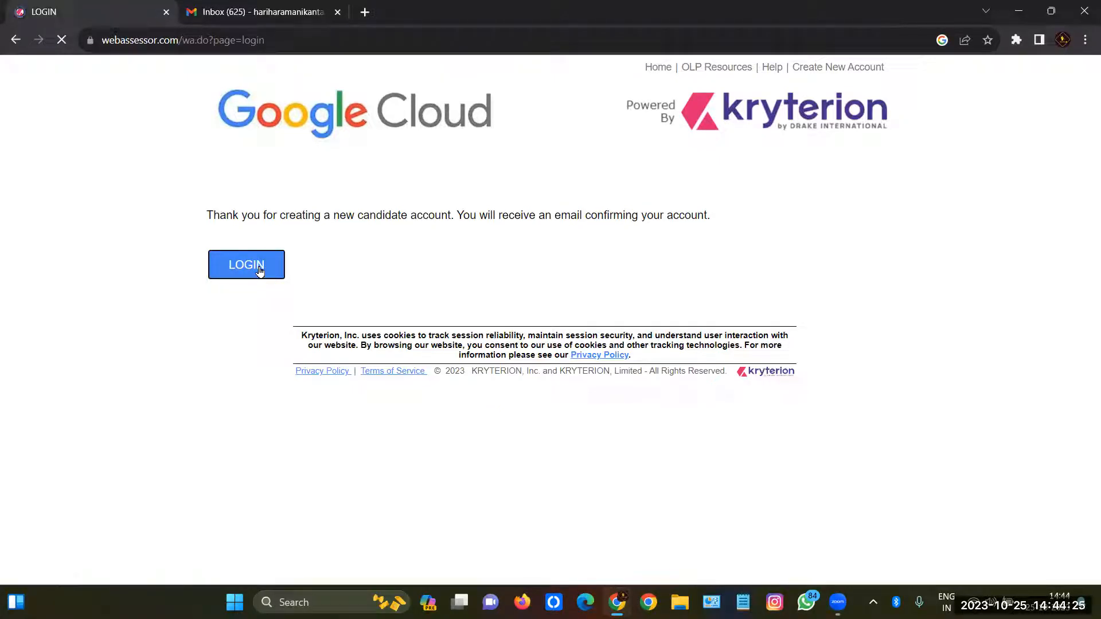
click(246, 265)
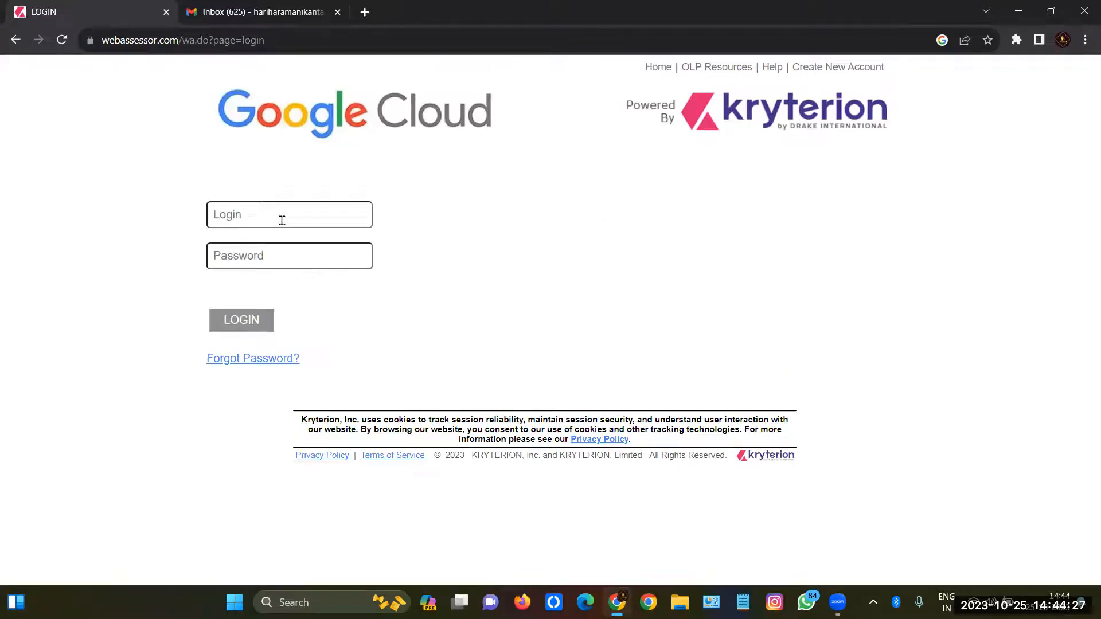
click(259, 12)
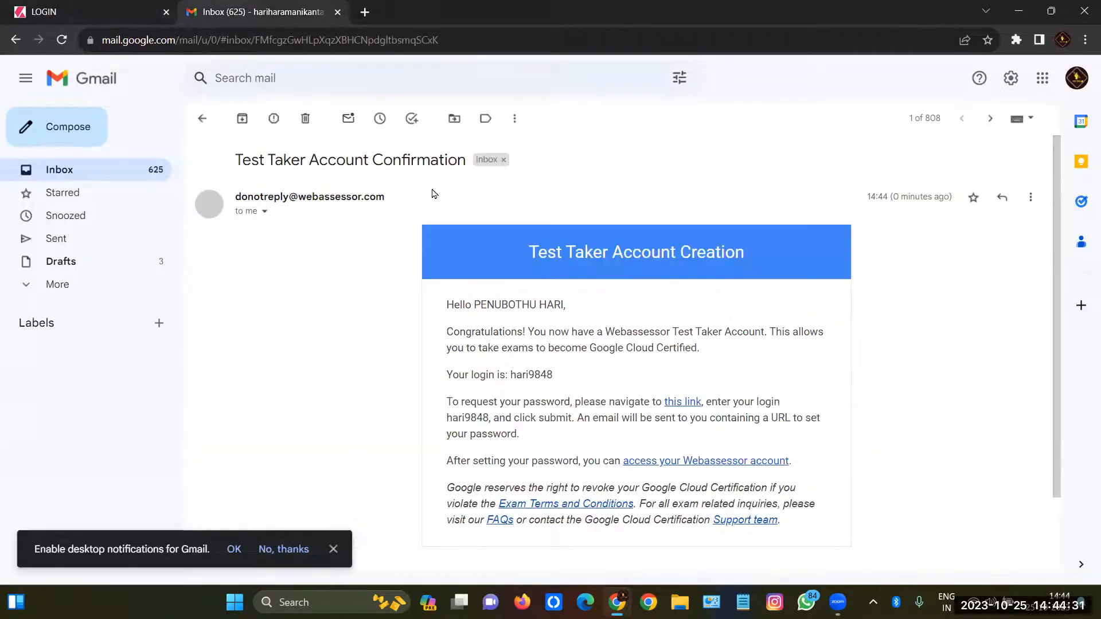
scroll(down, 3)
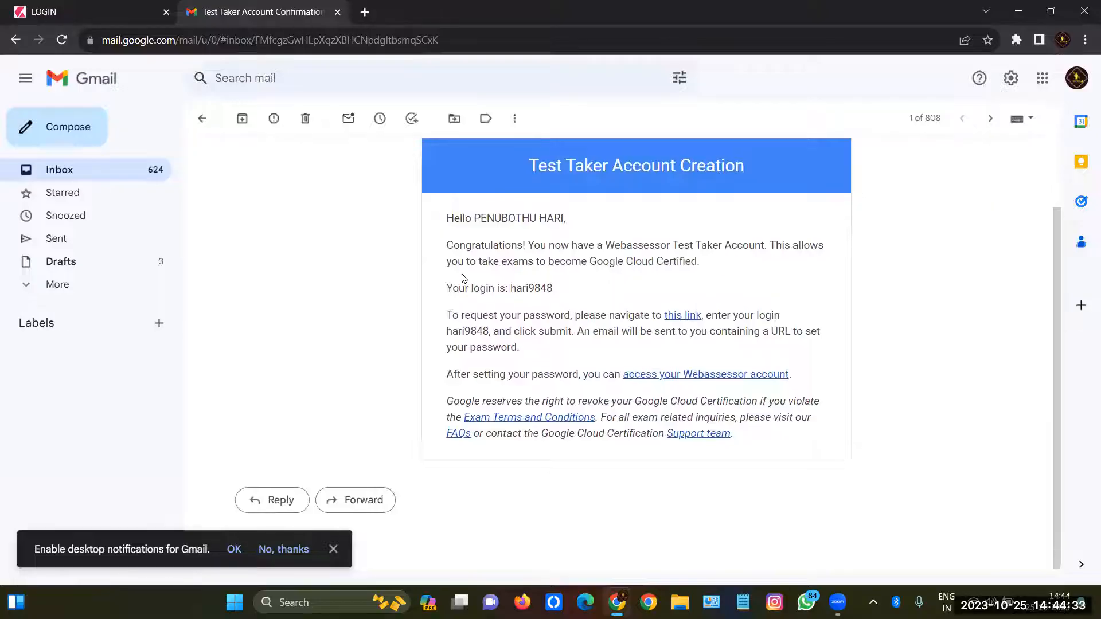
mouse_move(682, 315)
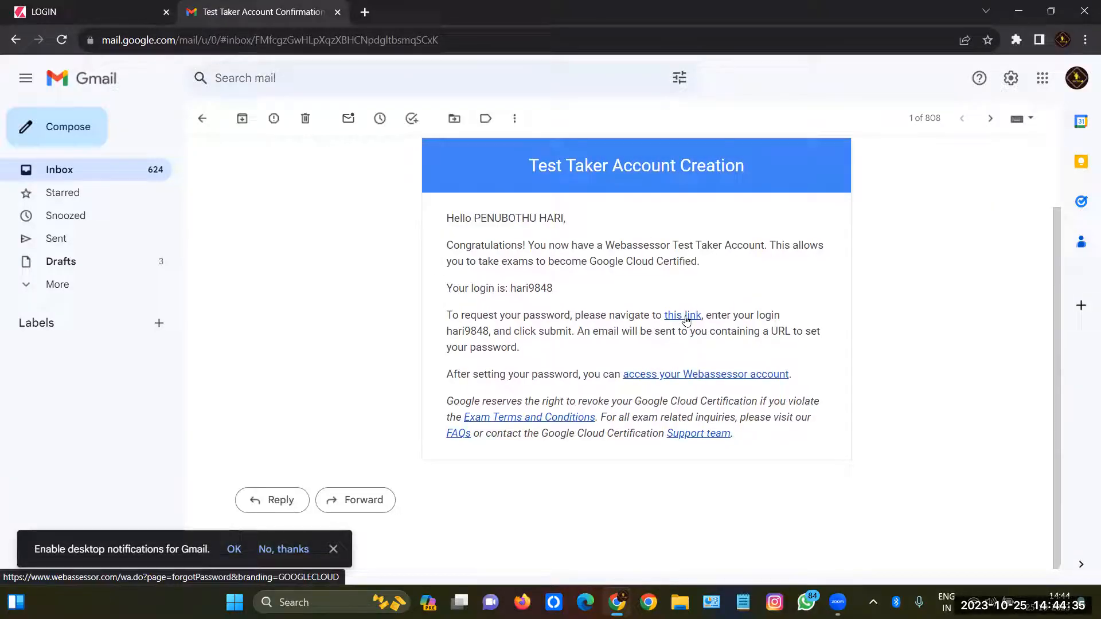
click(682, 315)
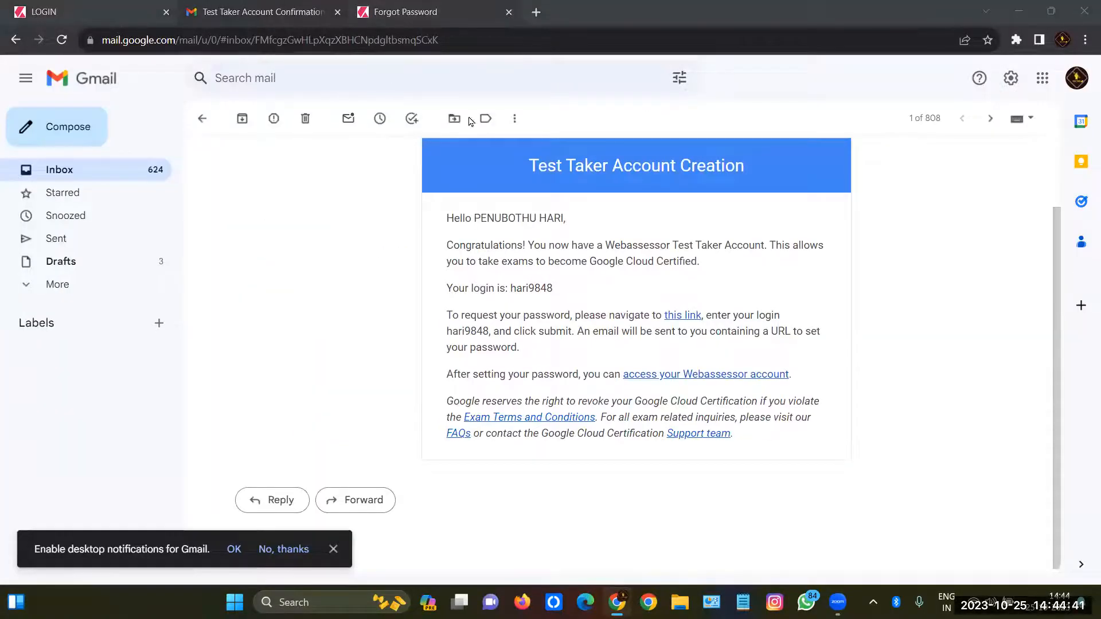
mouse_move(662, 379)
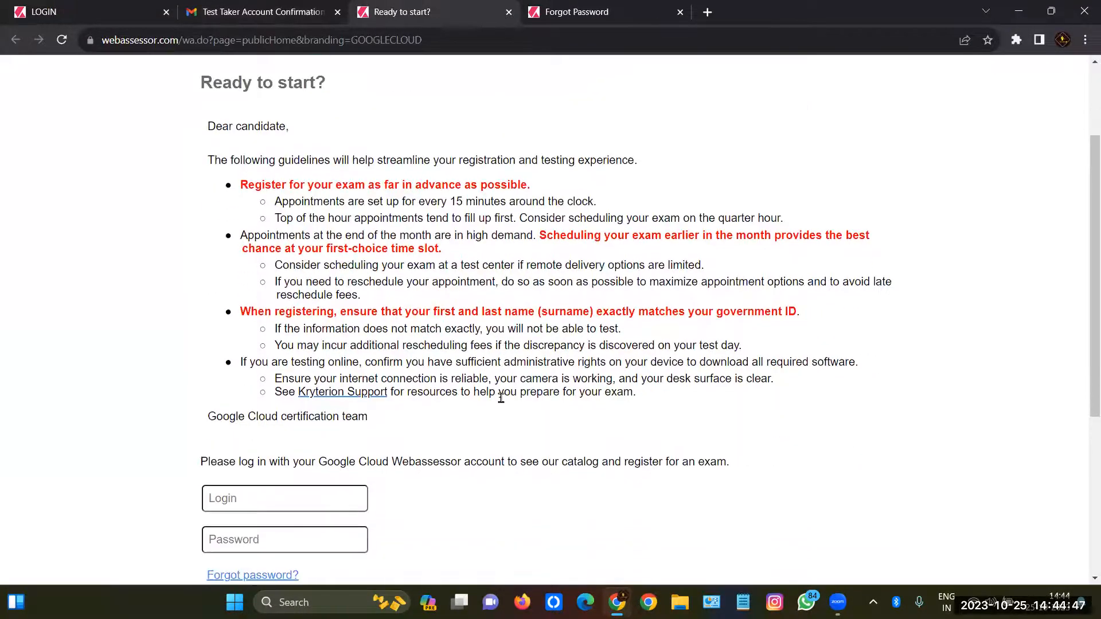
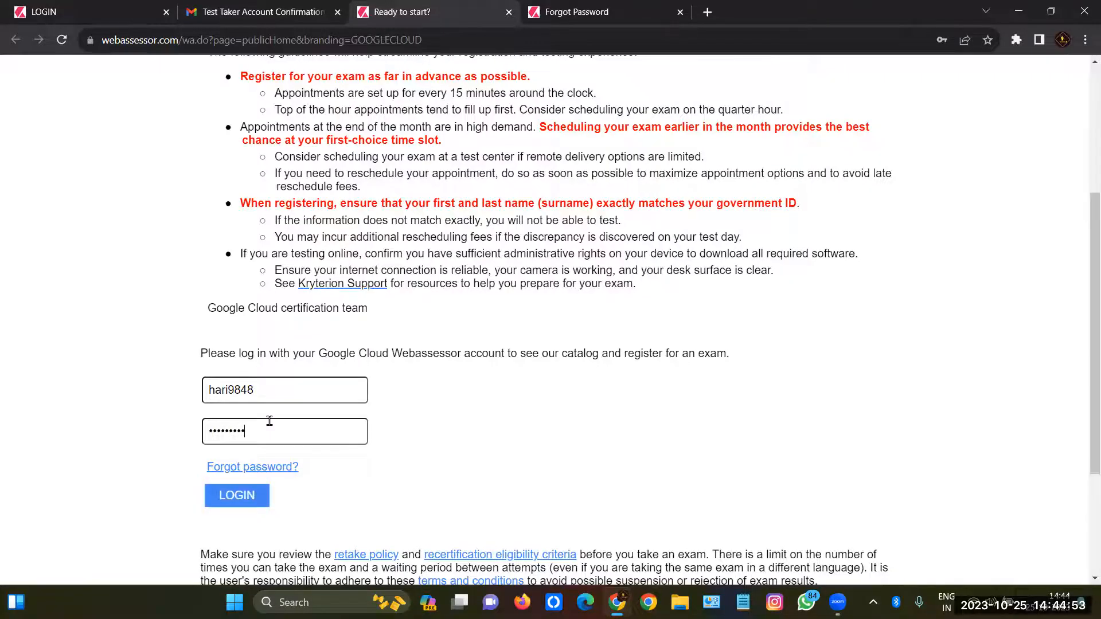
click(237, 495)
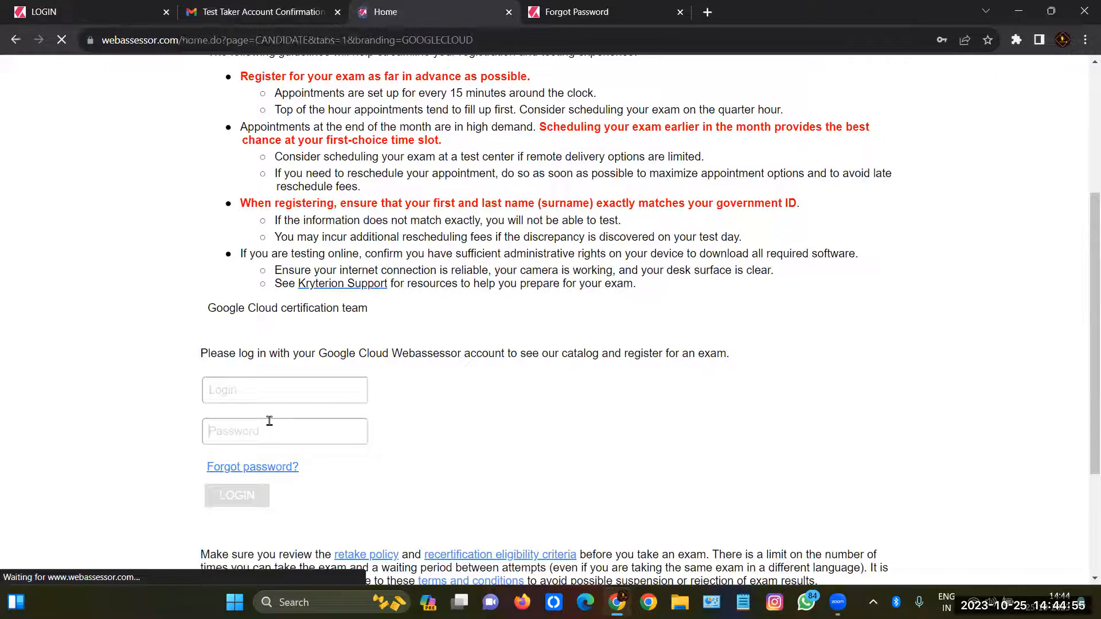
click(237, 495)
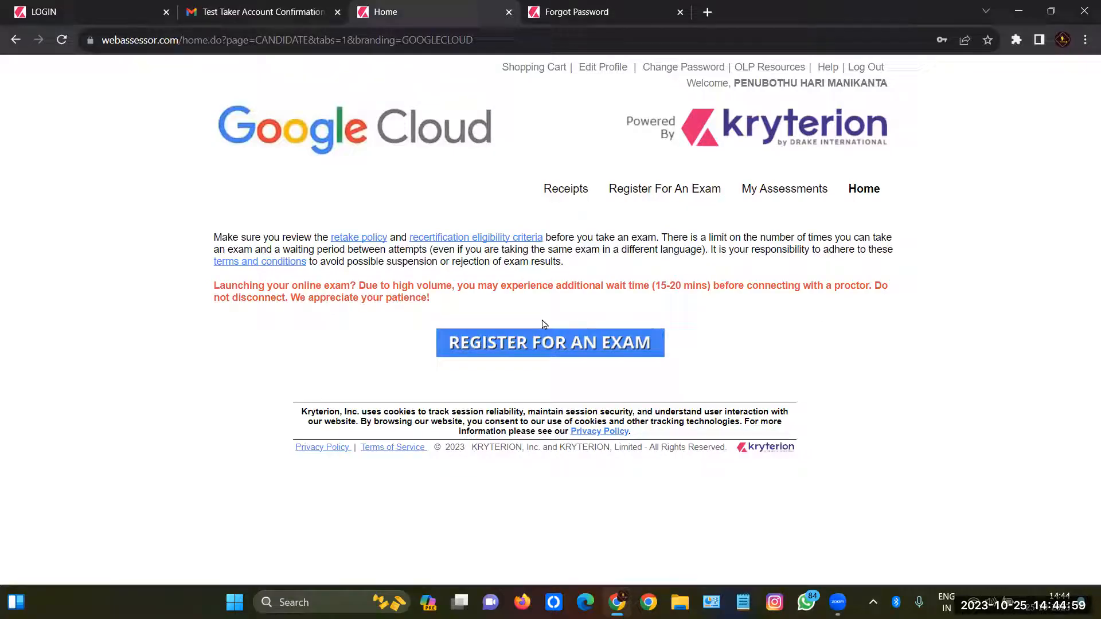
mouse_move(664, 189)
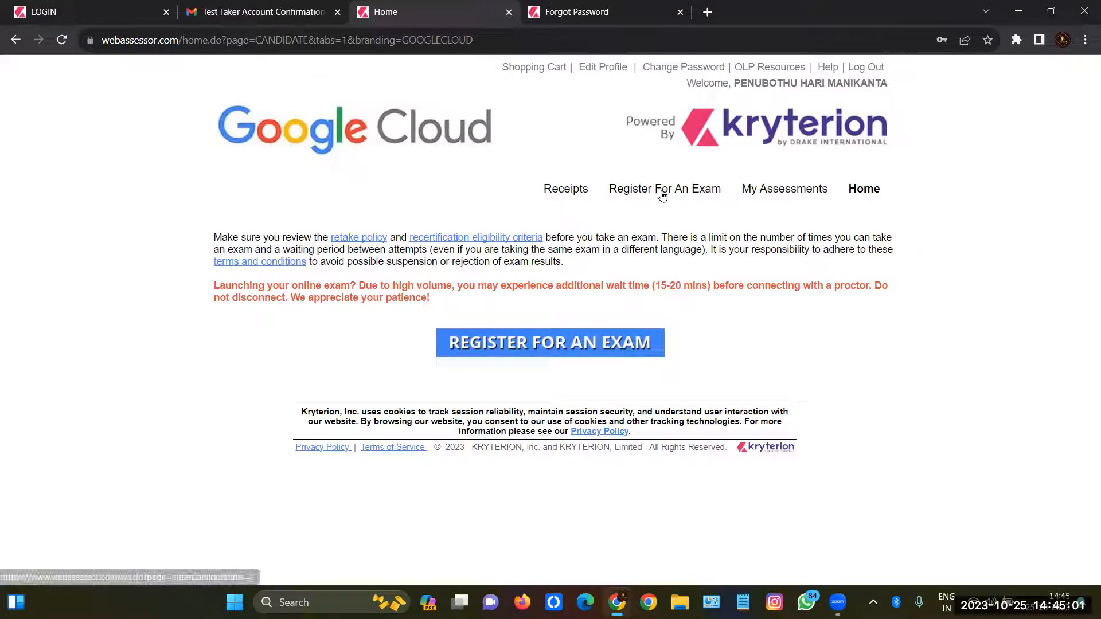
mouse_move(664, 189)
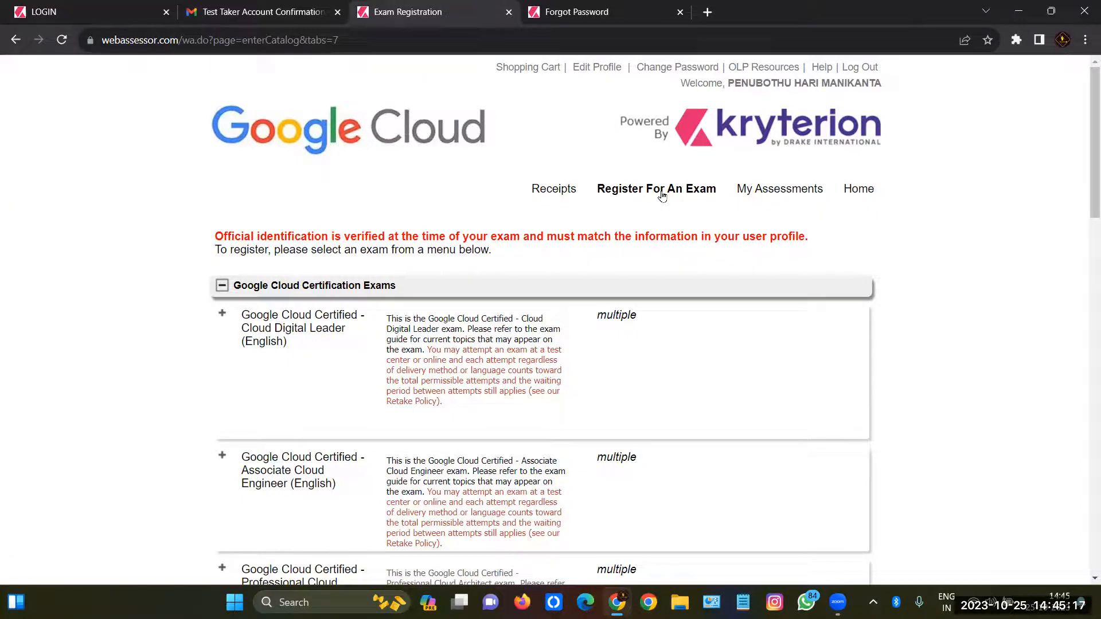
- Expand the Associate Cloud Engineer (English) exam and buy its Remote Proctored option
scroll(down, 3)
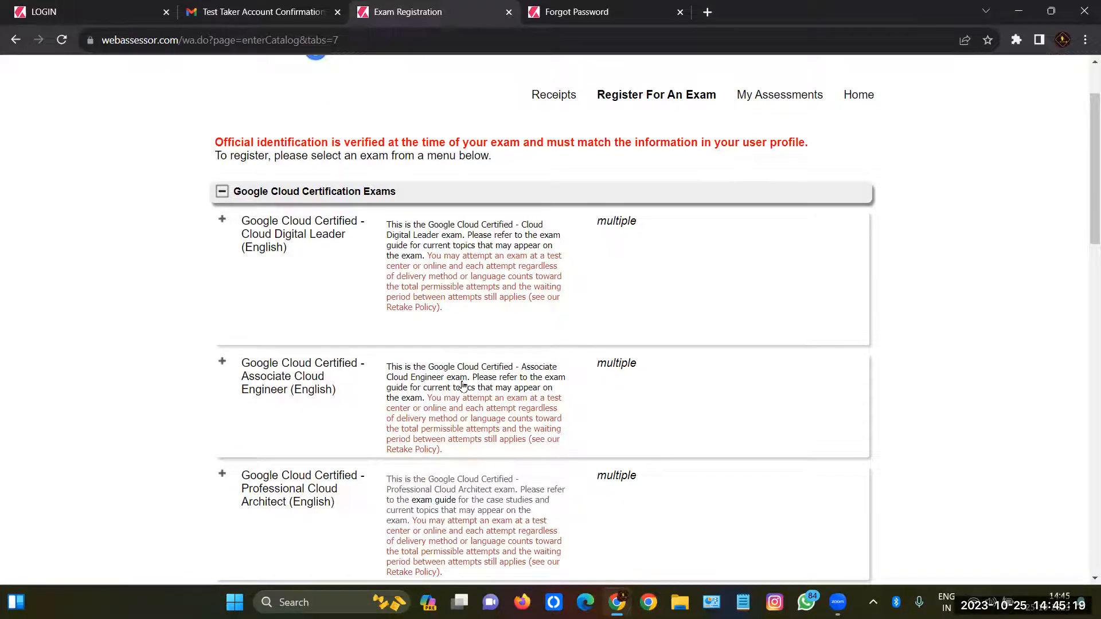
mouse_move(322, 381)
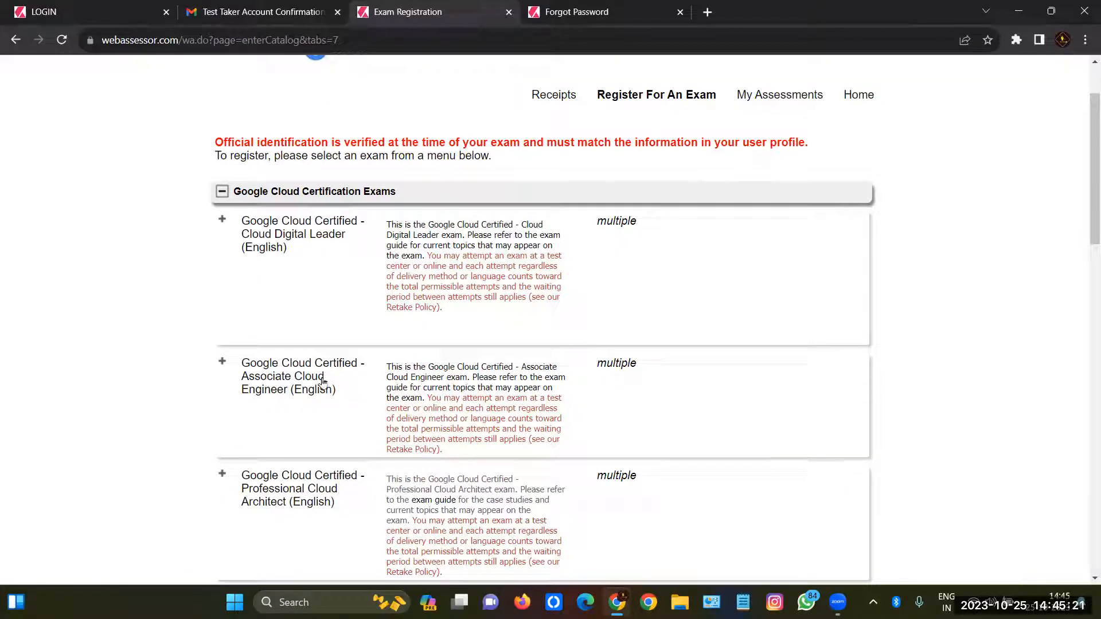
click(222, 362)
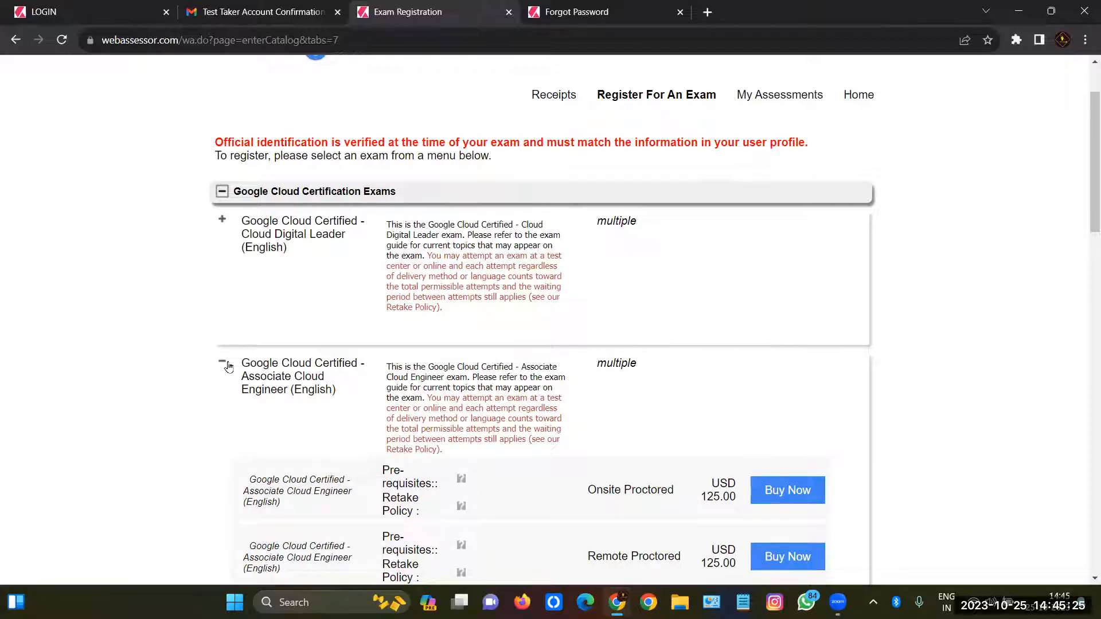
scroll(down, 3)
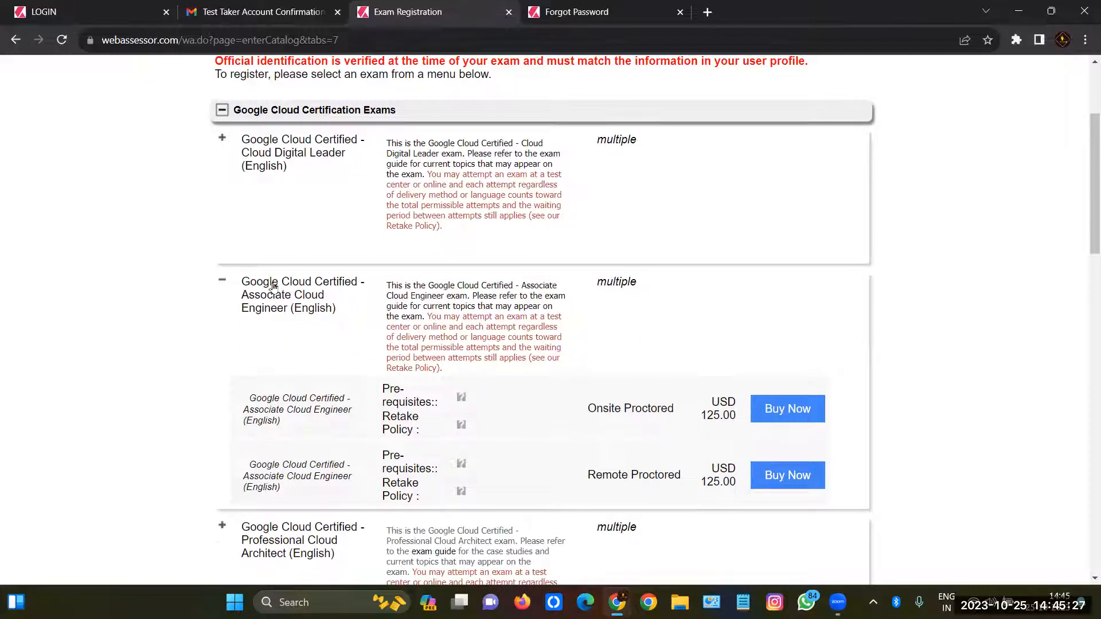
mouse_move(587, 458)
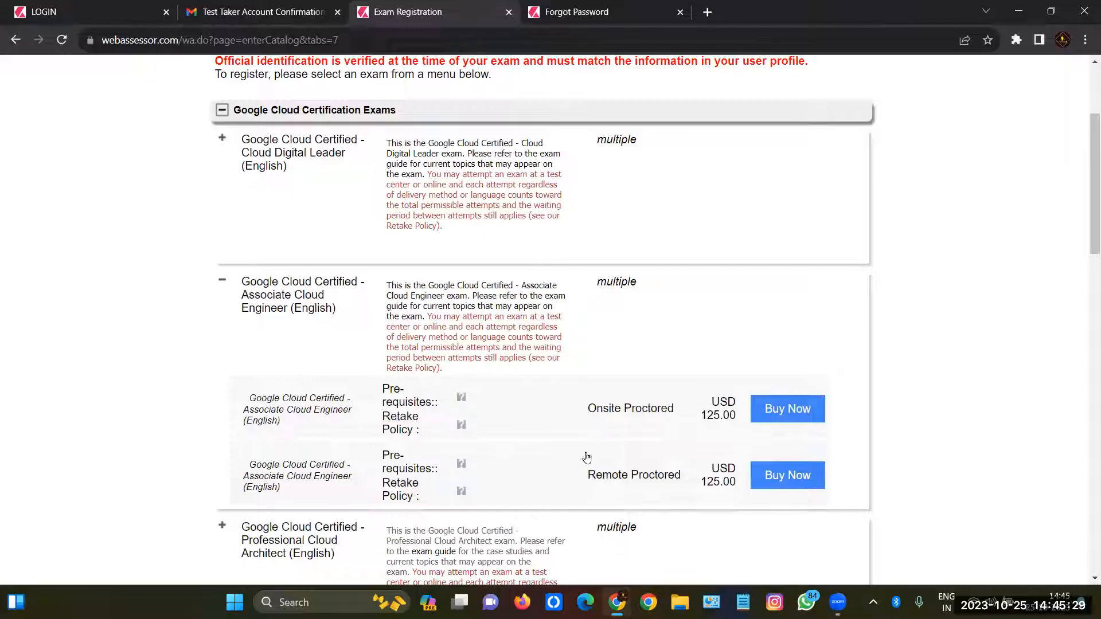
mouse_move(649, 420)
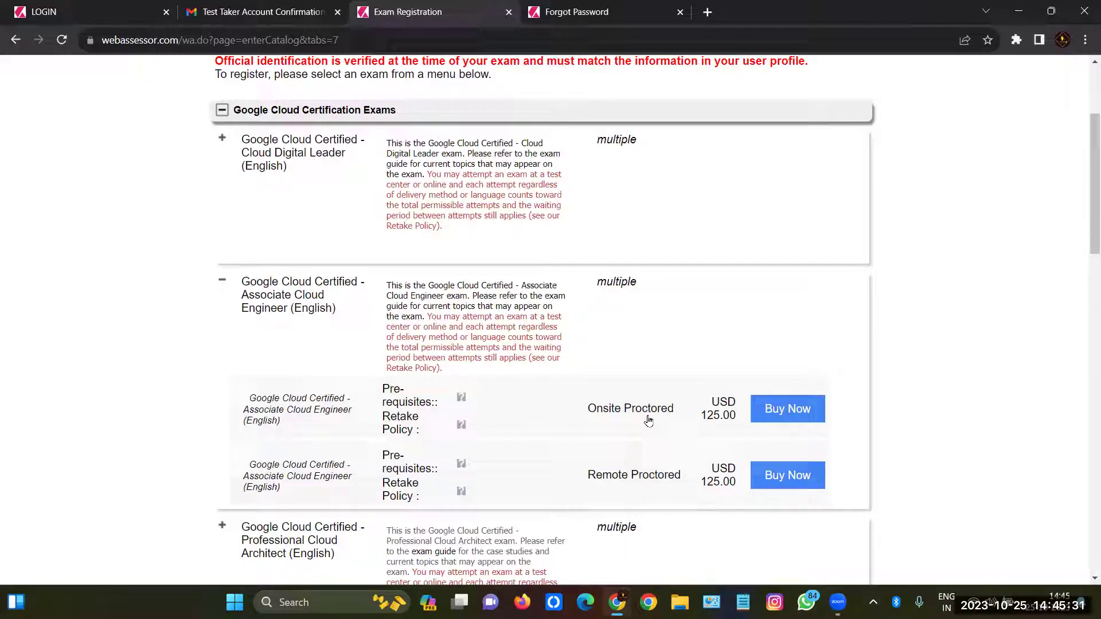
mouse_move(581, 411)
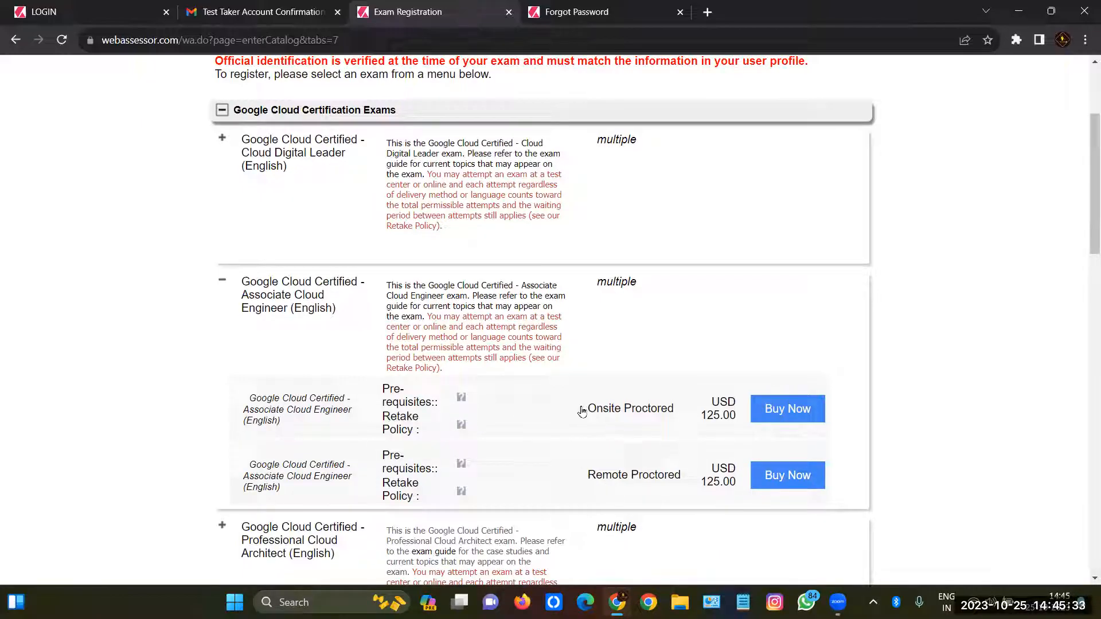
click(222, 281)
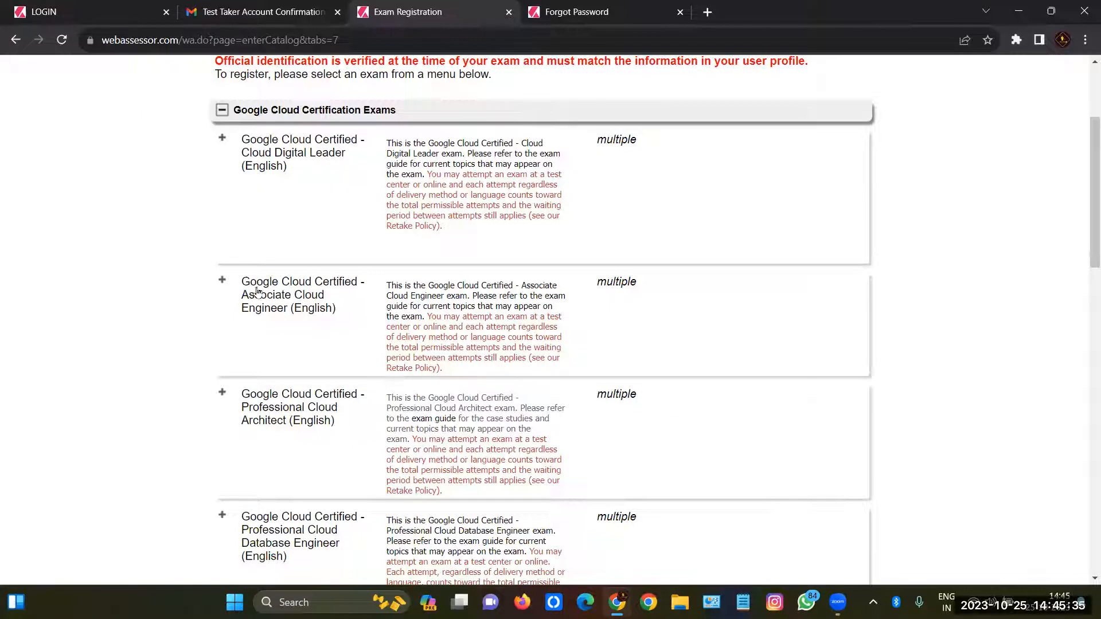
click(222, 281)
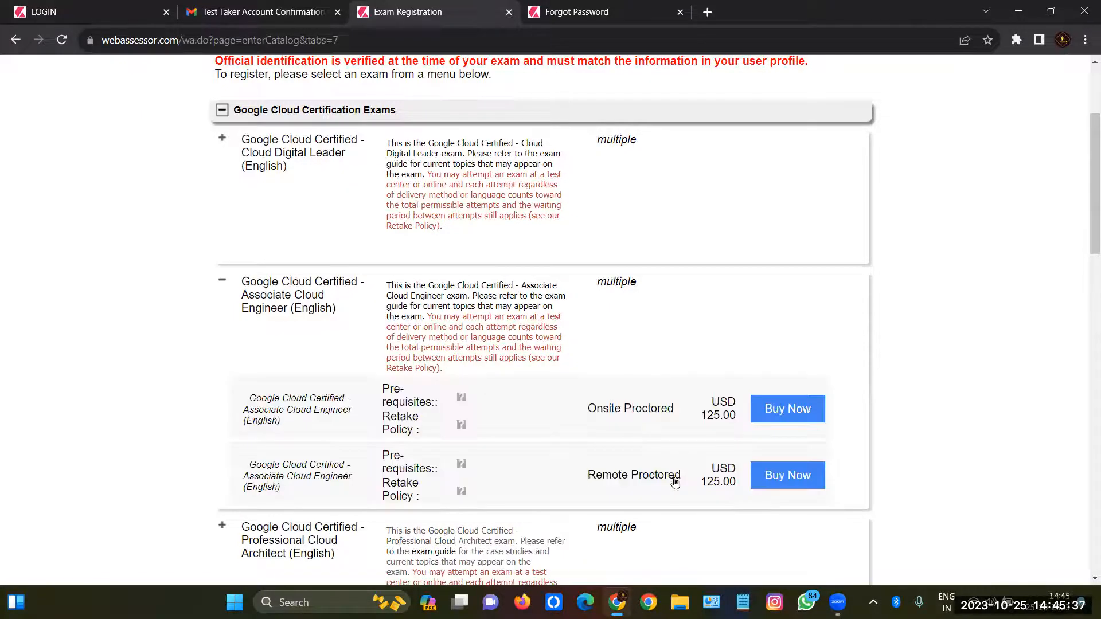
click(788, 476)
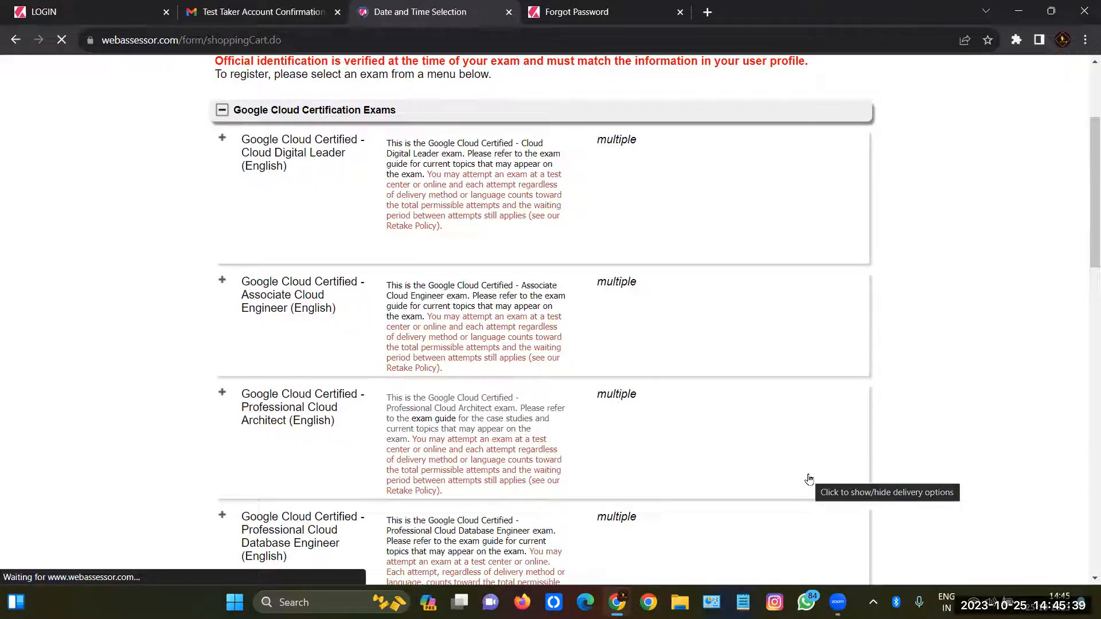
mouse_move(686, 292)
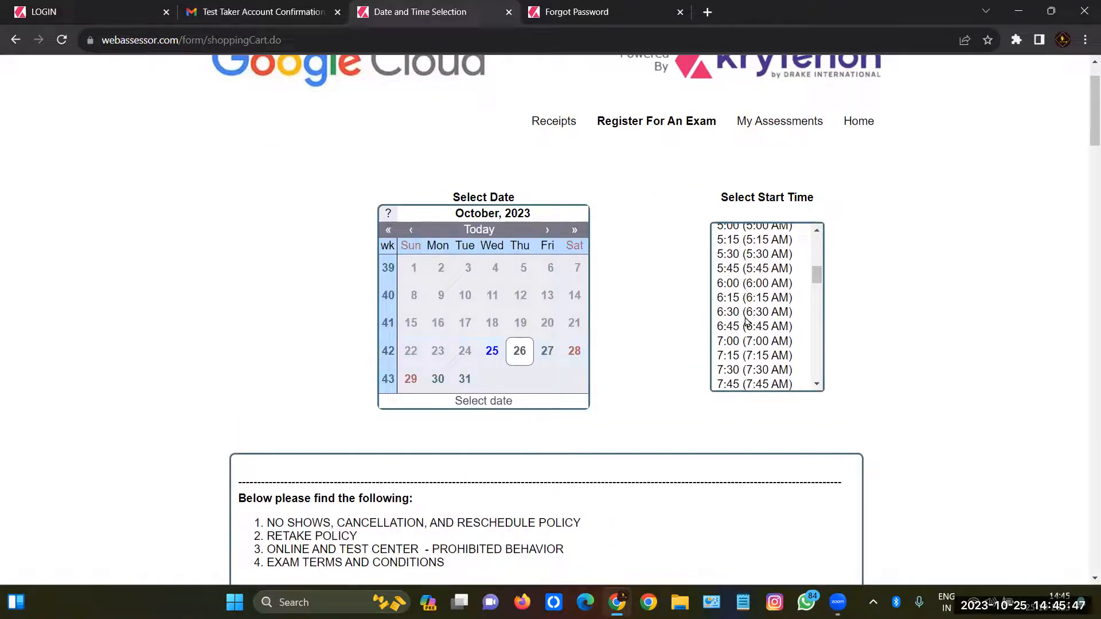
- Choose a 10:00 AM start on 26 October 2023 and submit with terms acknowledged
scroll(down, 3)
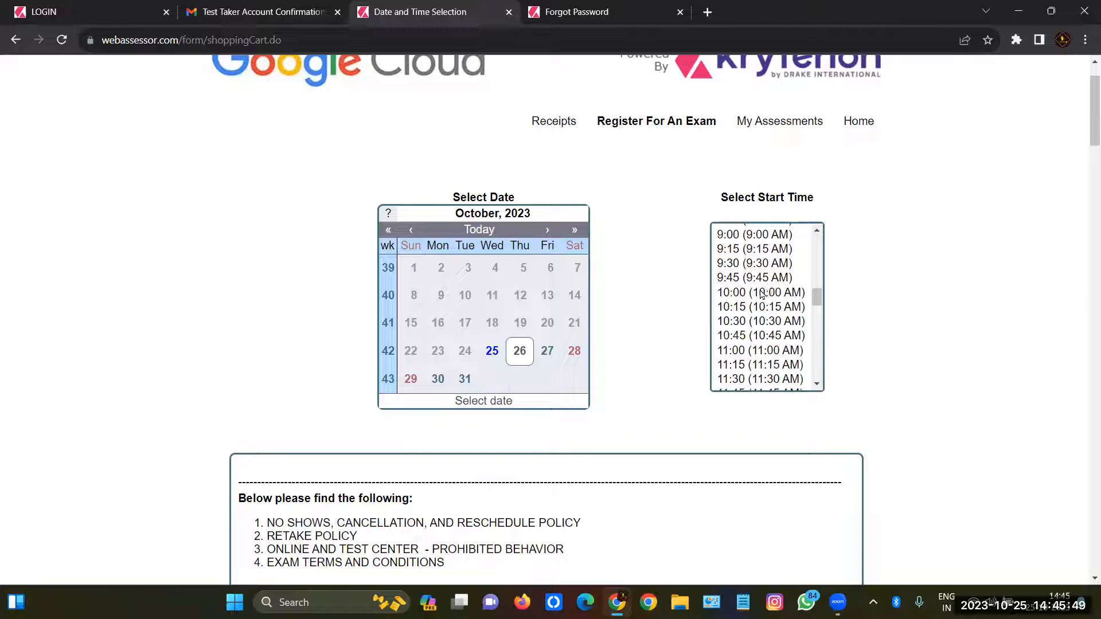
click(760, 292)
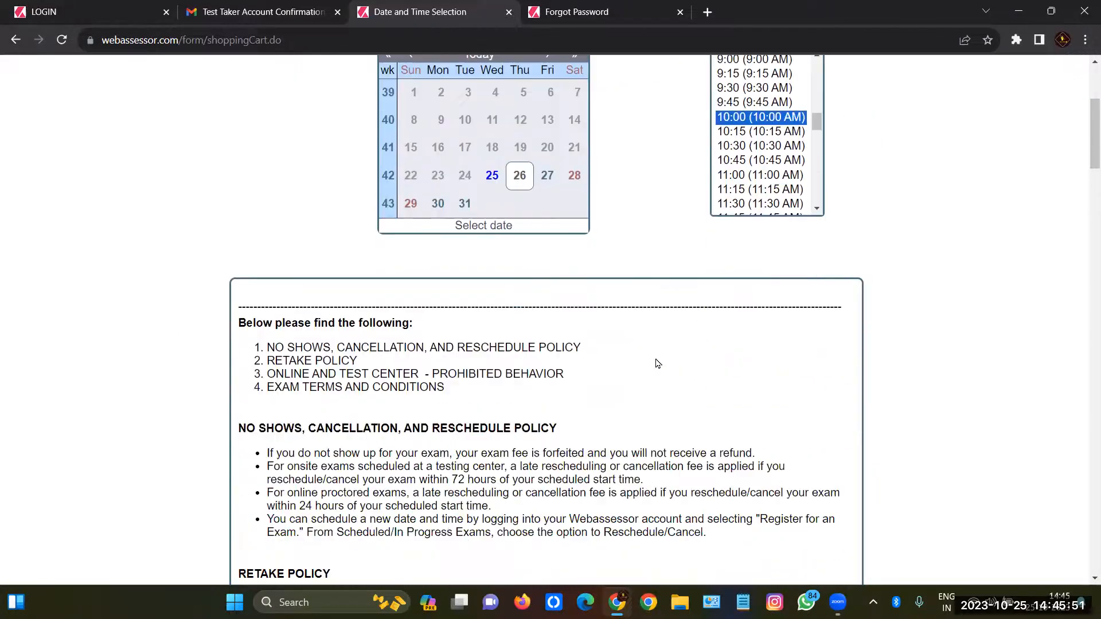
scroll(down, 3)
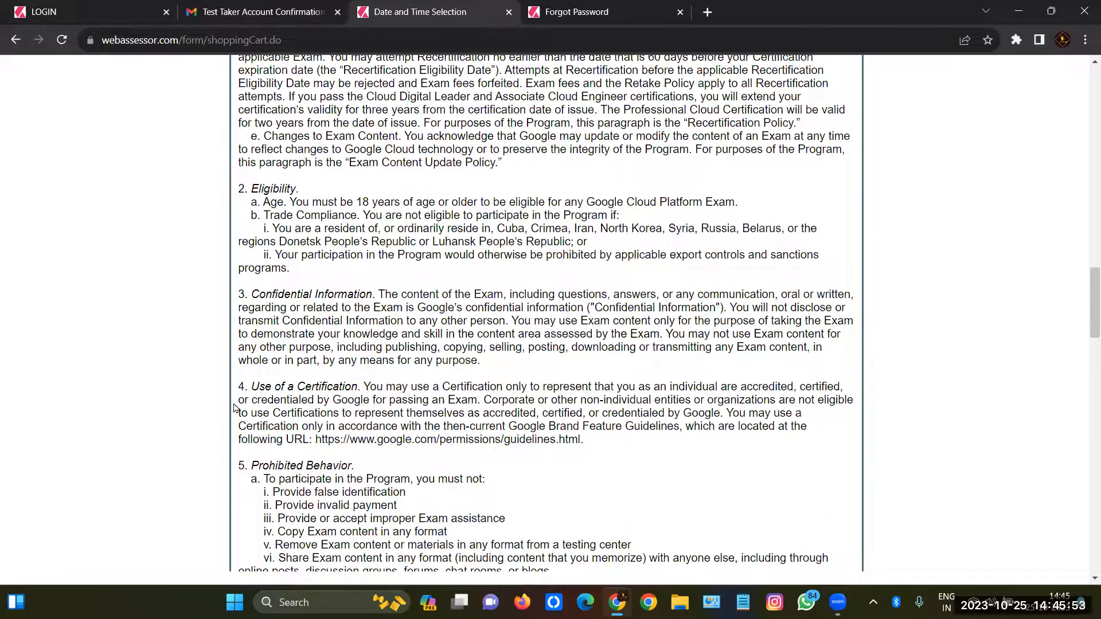
scroll(down, 3)
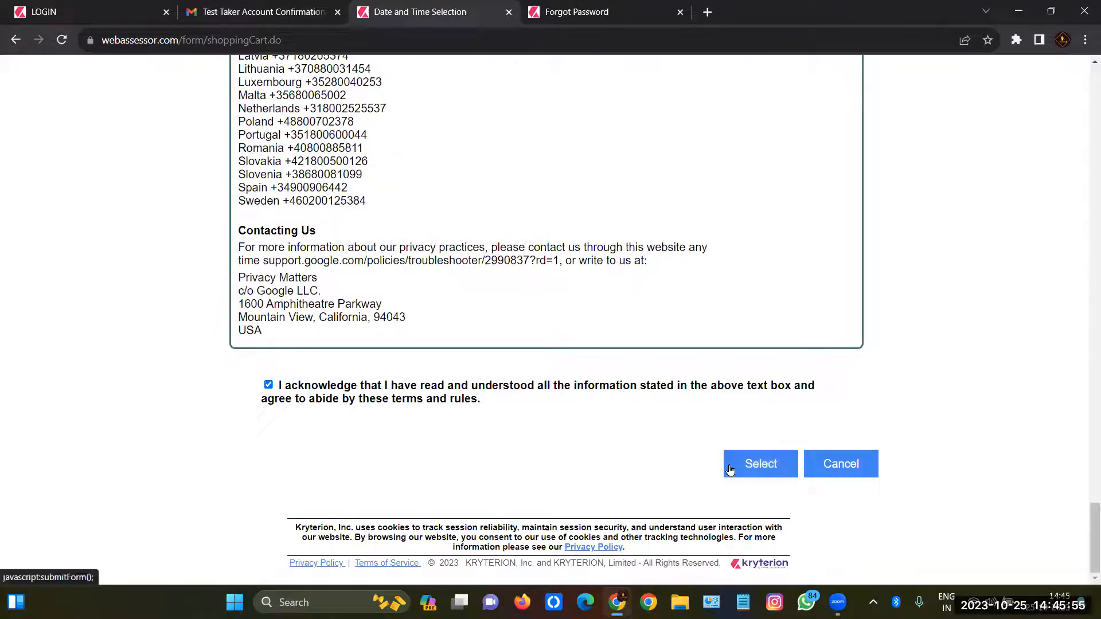
click(760, 464)
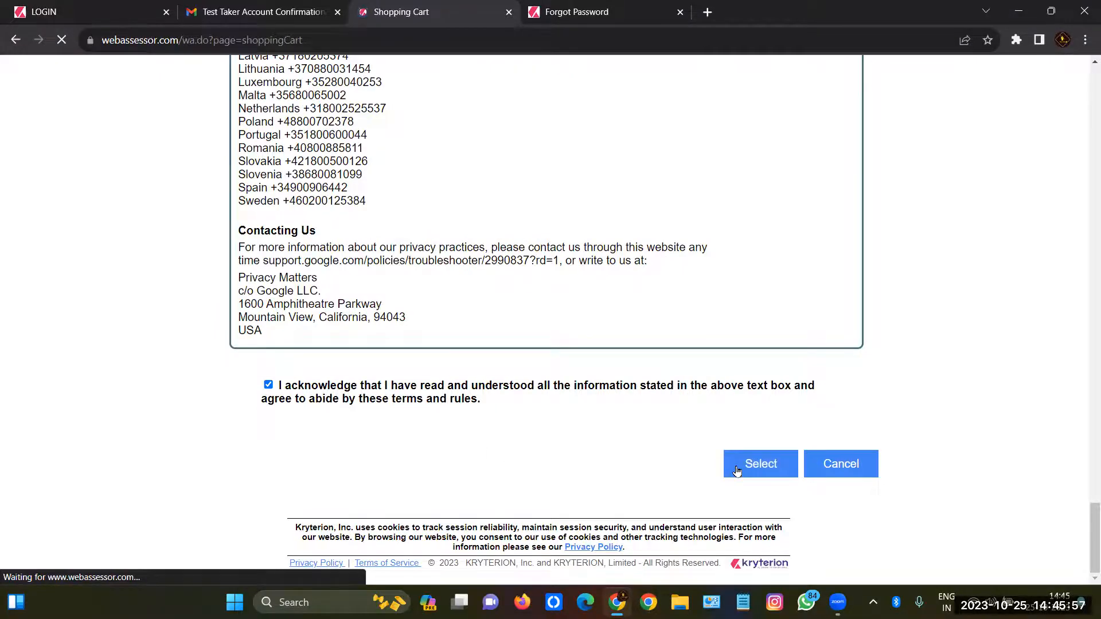
- Confirm the selection so the cart shows the 26 October 10:00 exam
click(760, 463)
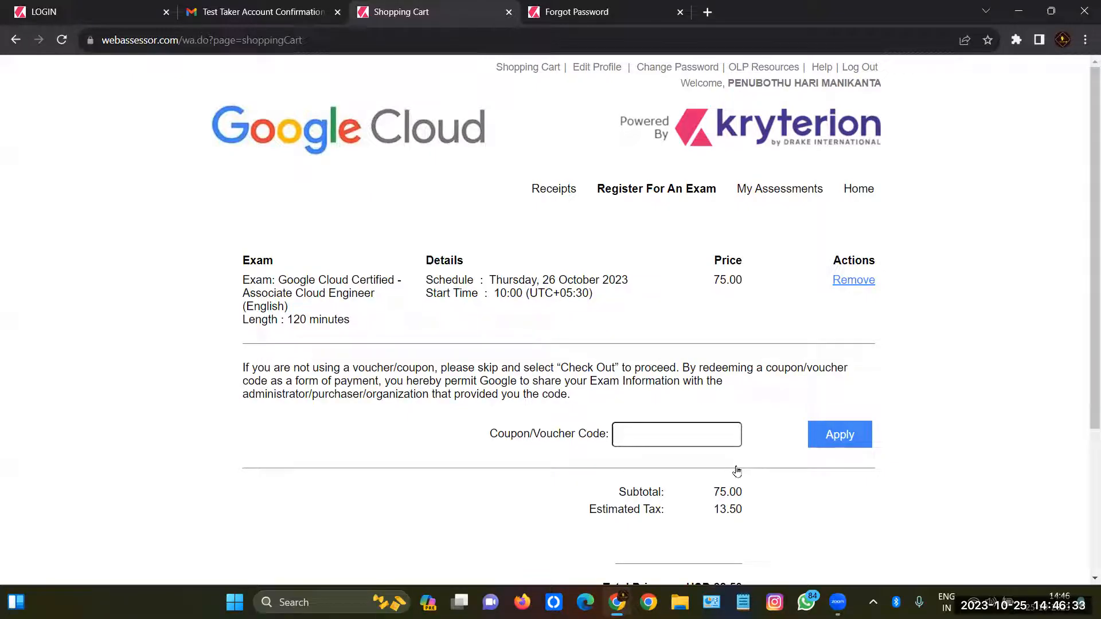
mouse_move(699, 461)
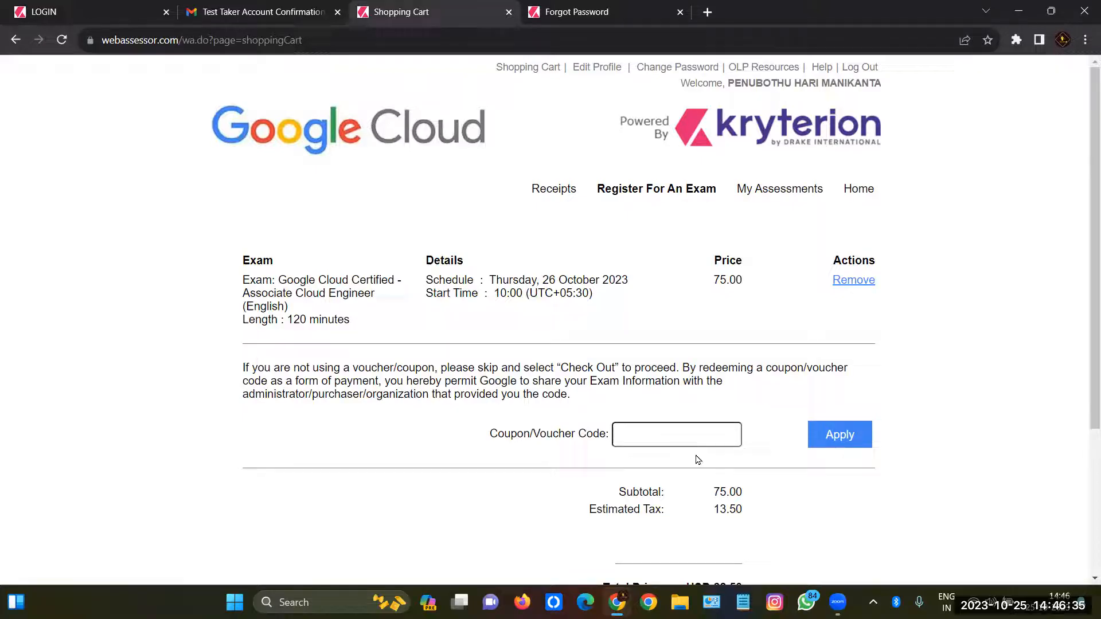
- Type a trial coupon code and review the USD 88.50 total near Check Out
click(676, 434)
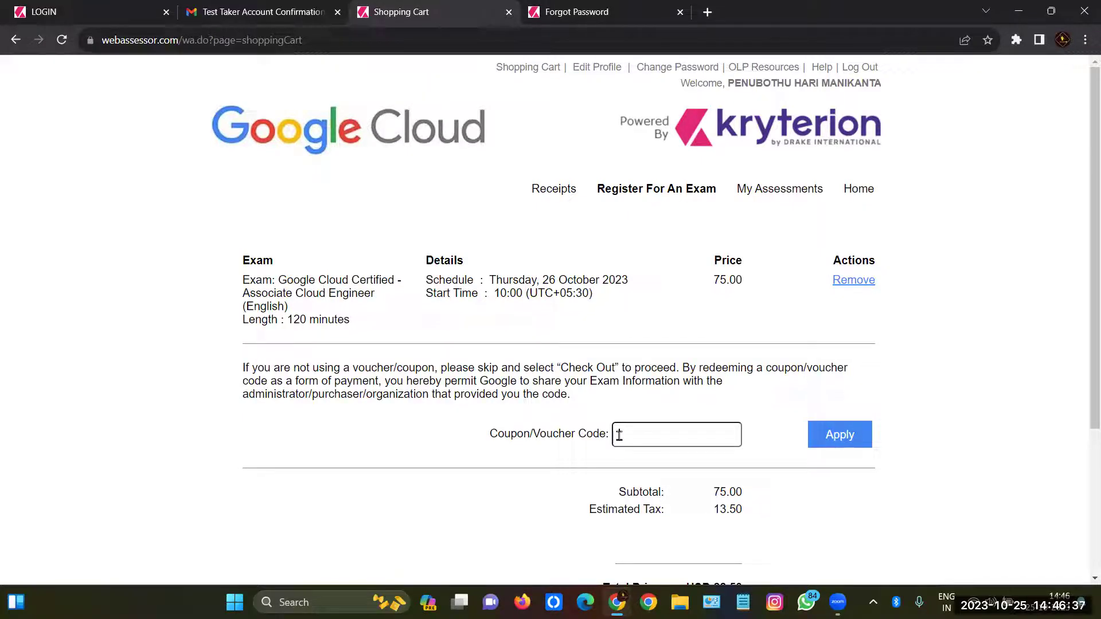
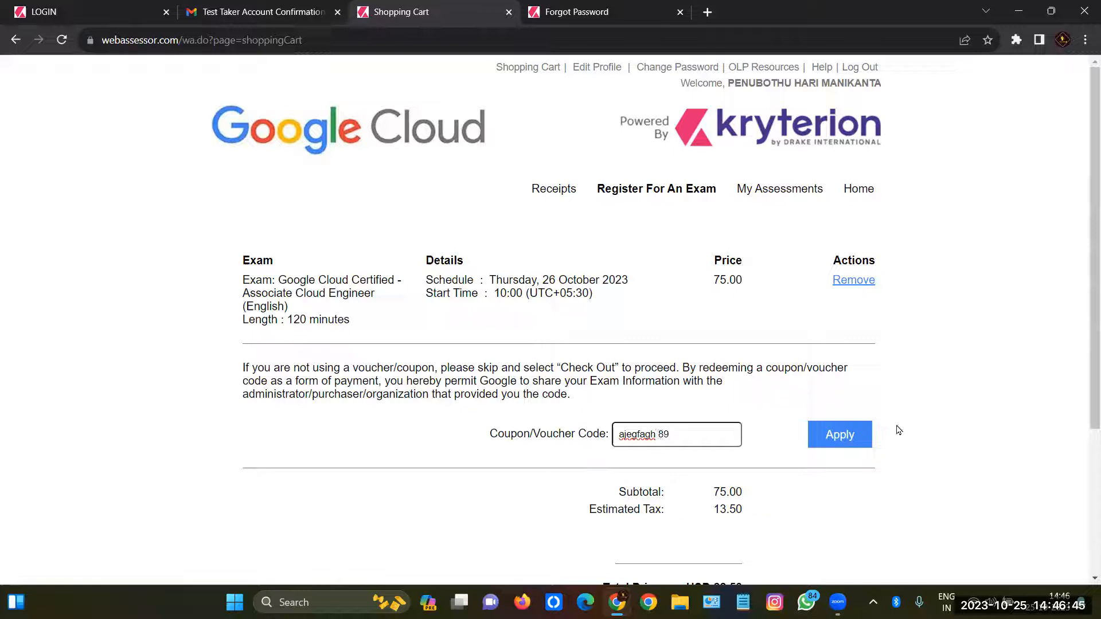
scroll(down, 3)
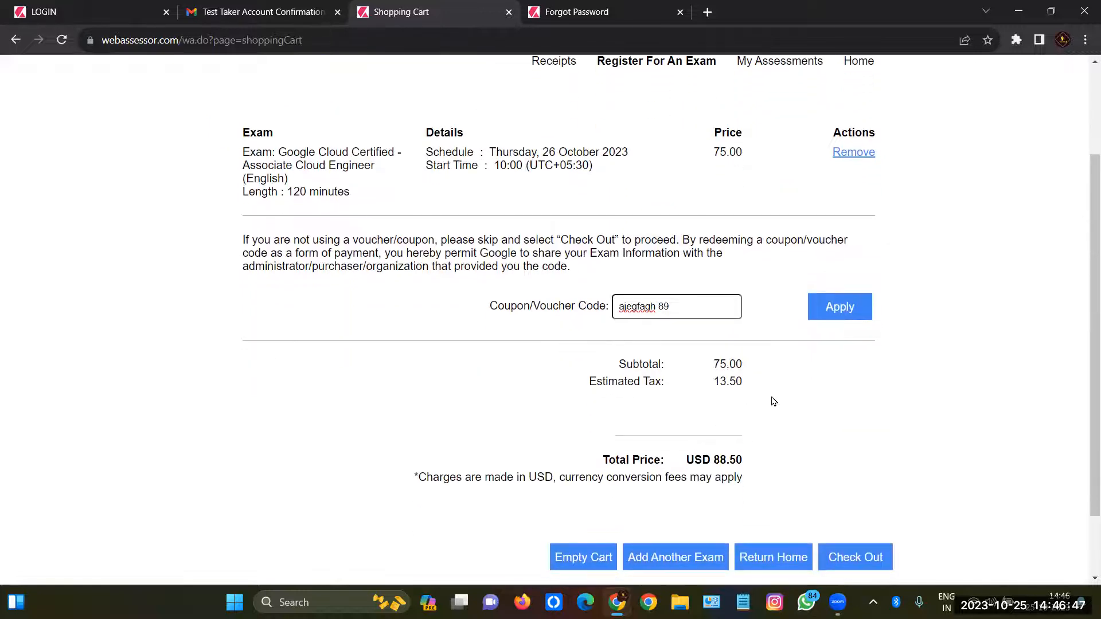
scroll(down, 3)
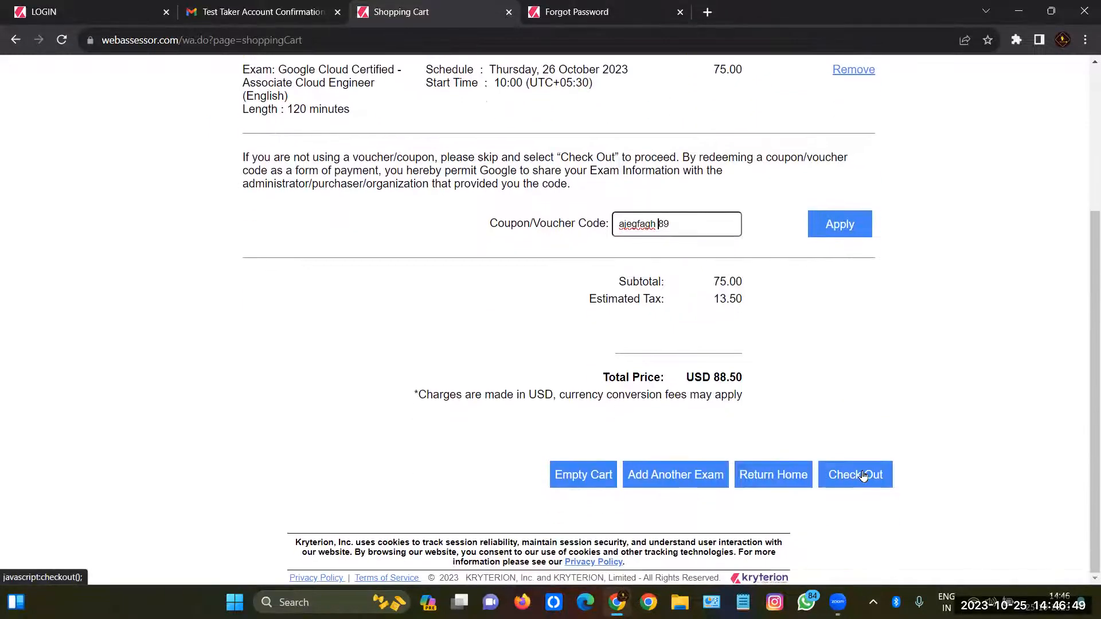
mouse_move(862, 365)
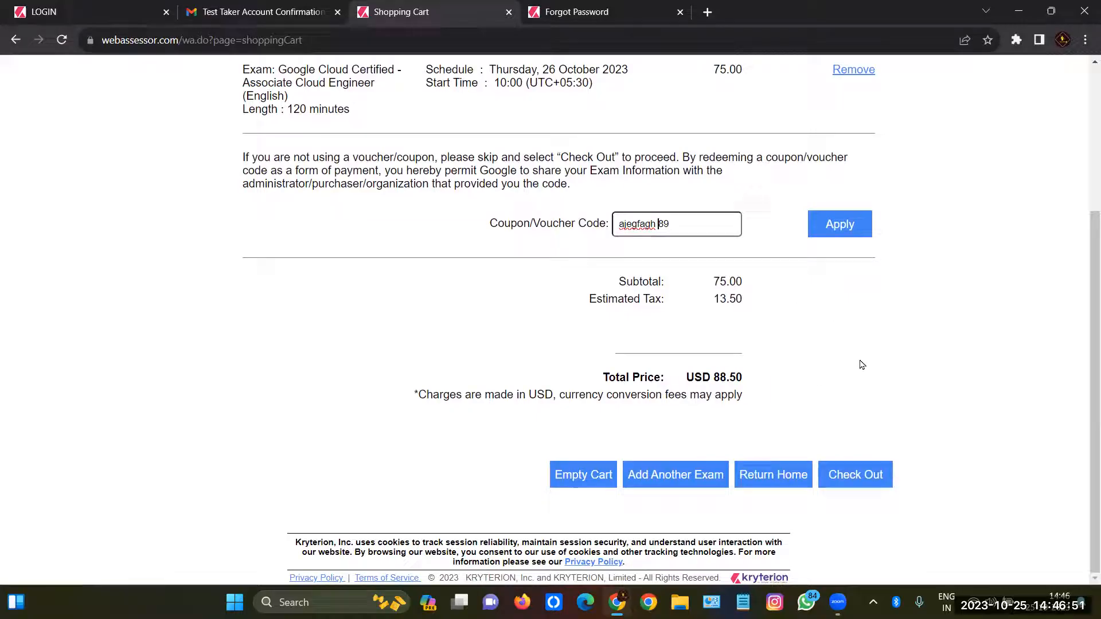
mouse_move(869, 401)
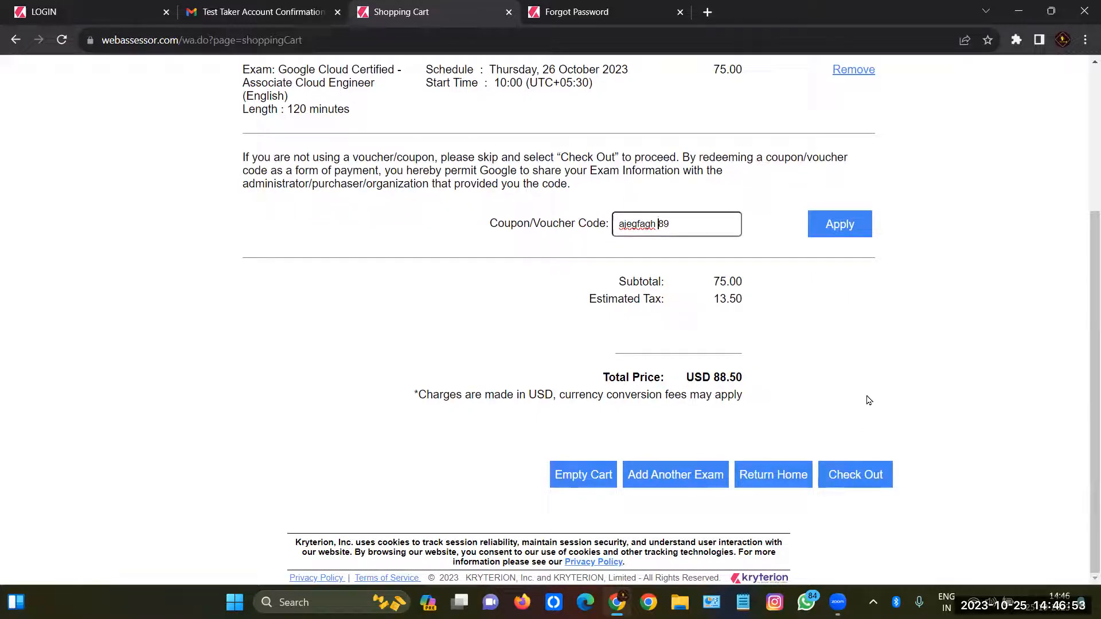
mouse_move(694, 356)
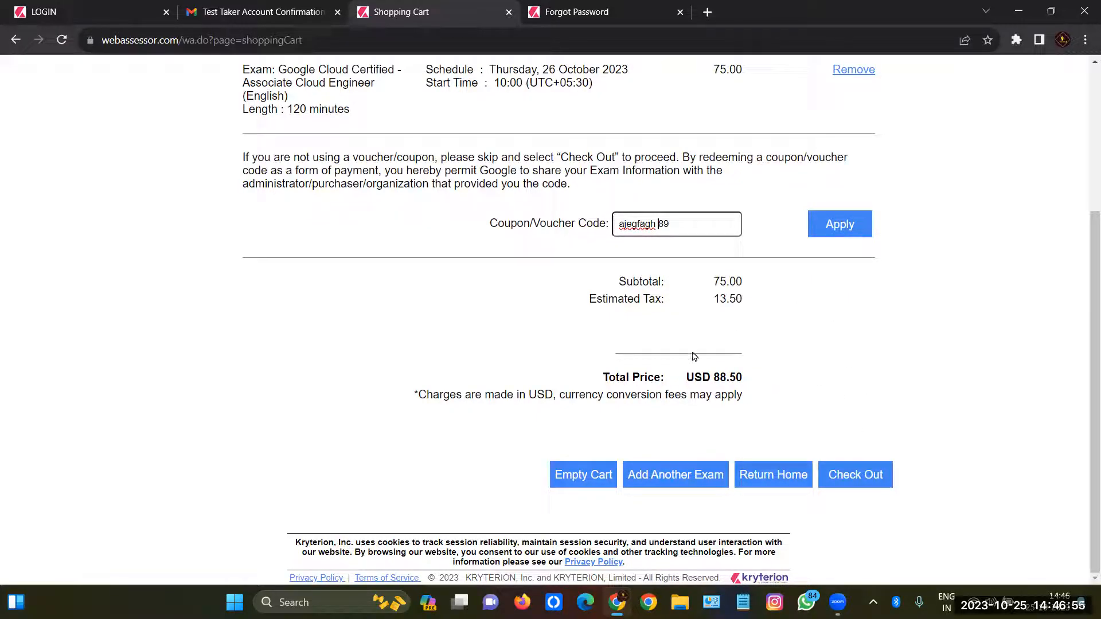
mouse_move(739, 413)
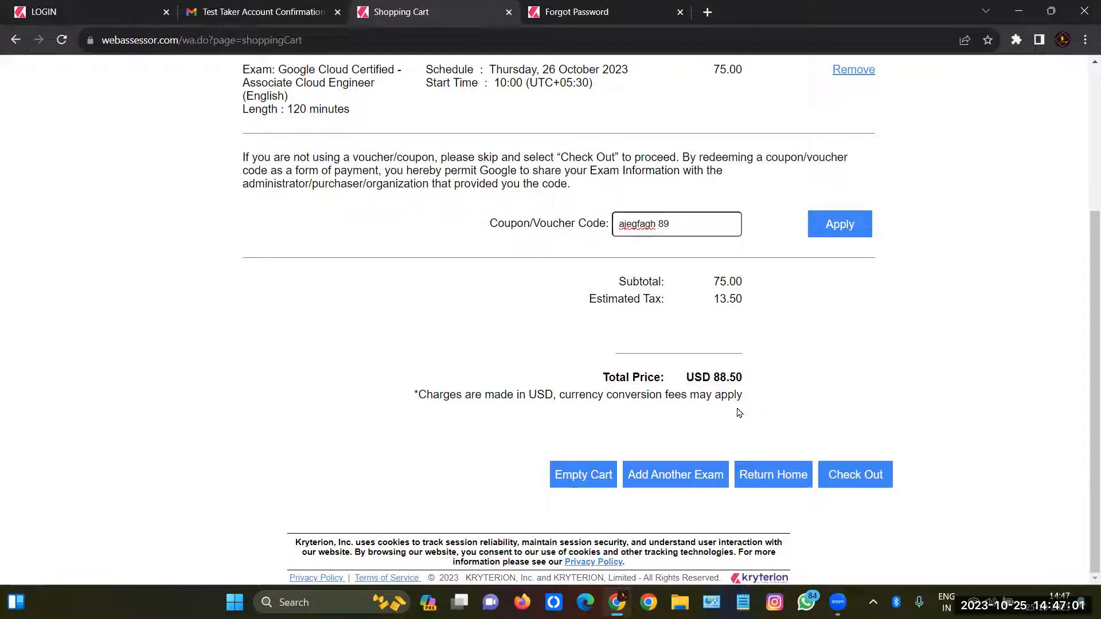
mouse_move(833, 402)
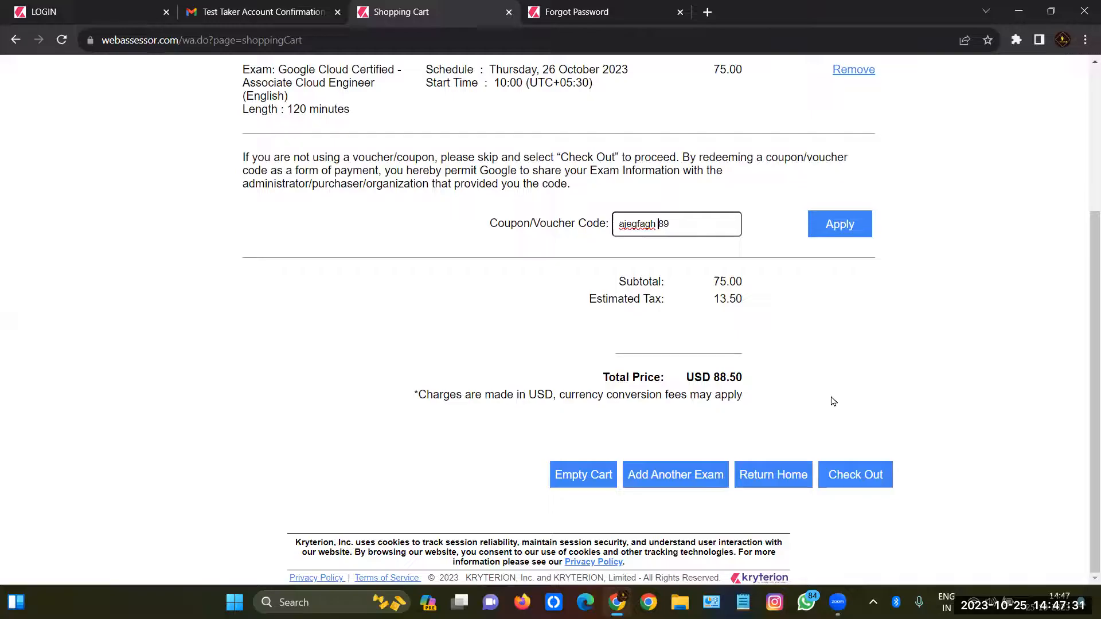
mouse_move(705, 192)
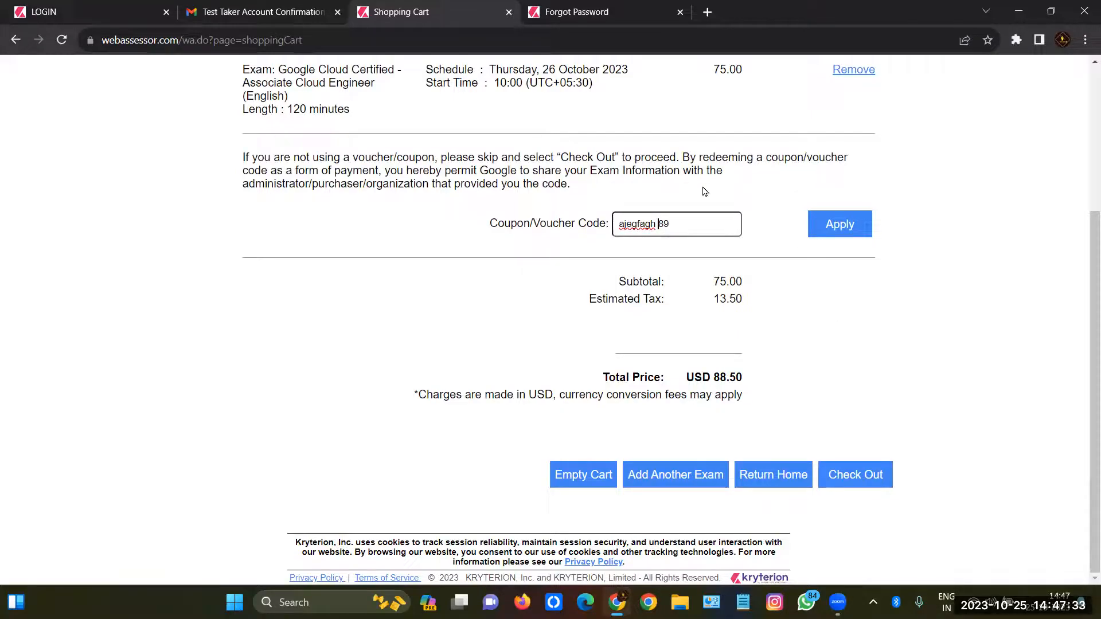
mouse_move(730, 146)
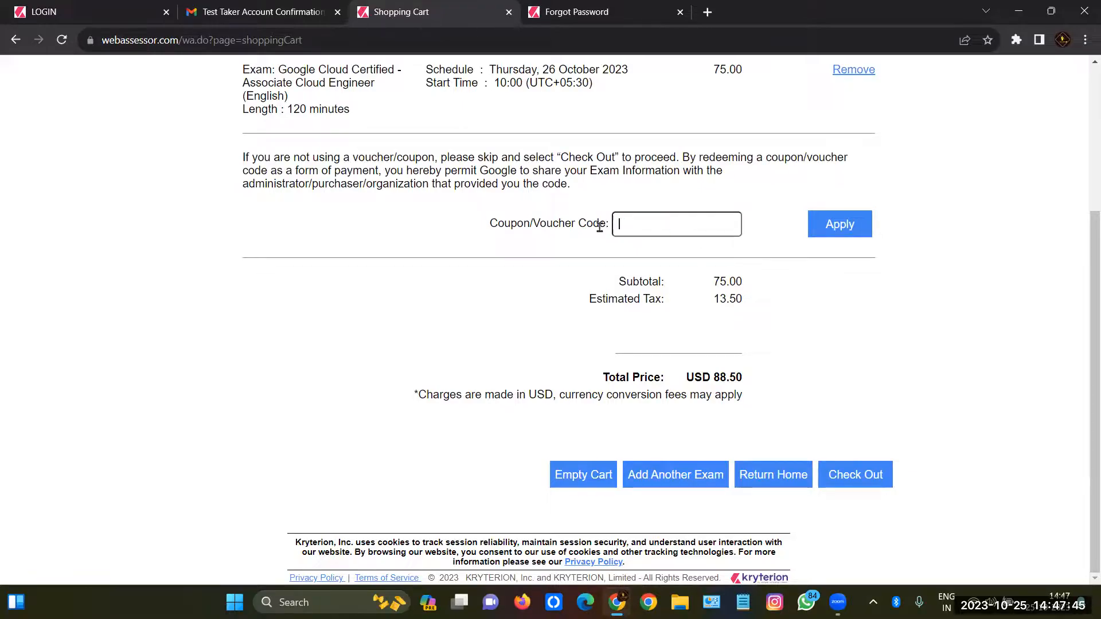
mouse_move(651, 235)
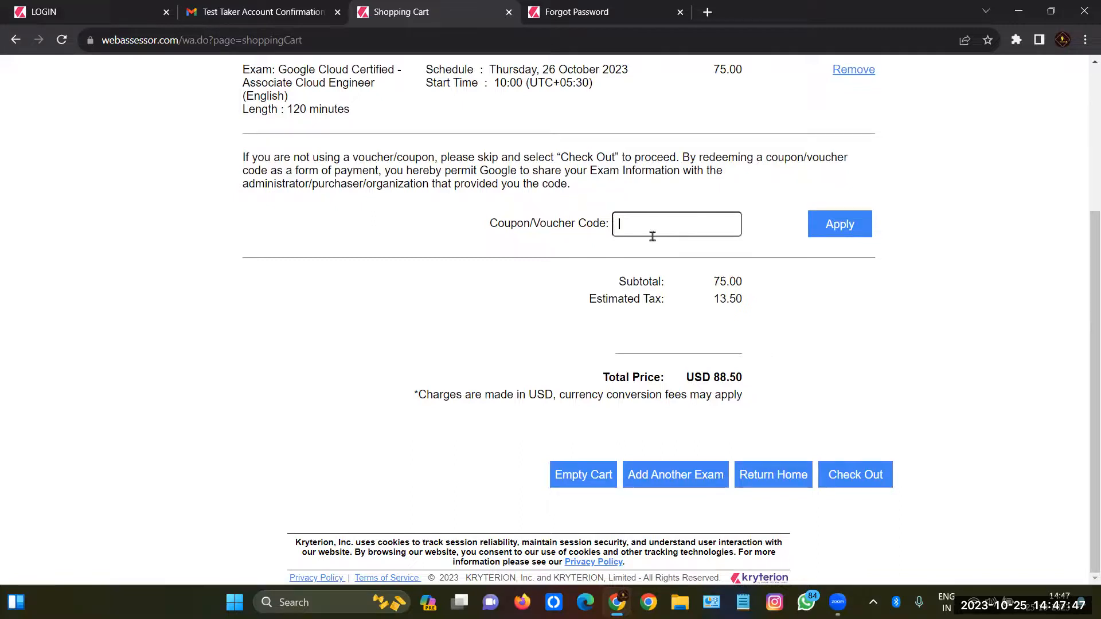